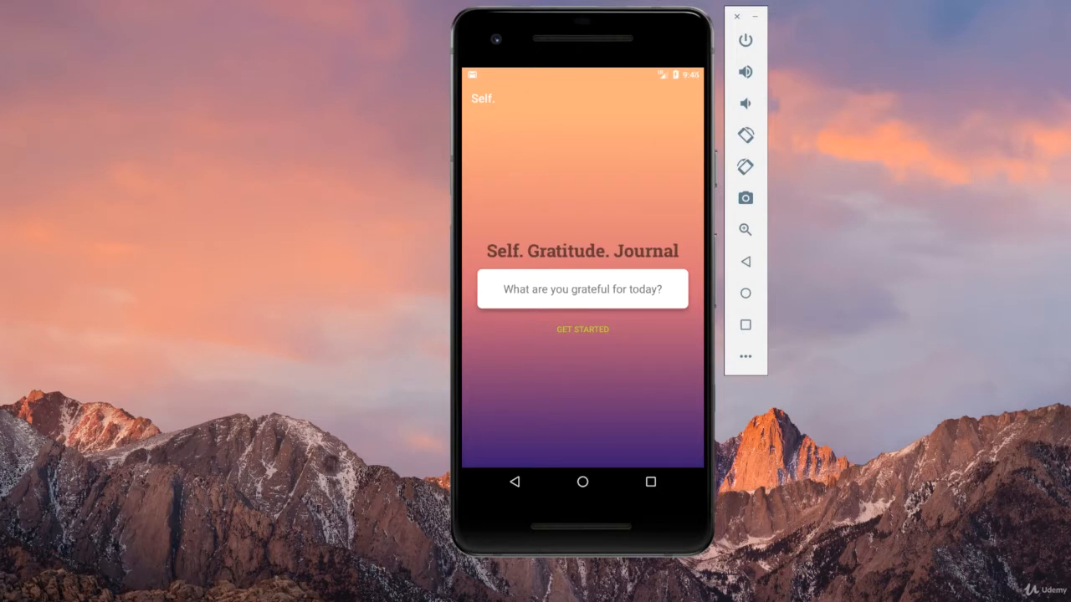
pyautogui.moveTo(545, 438)
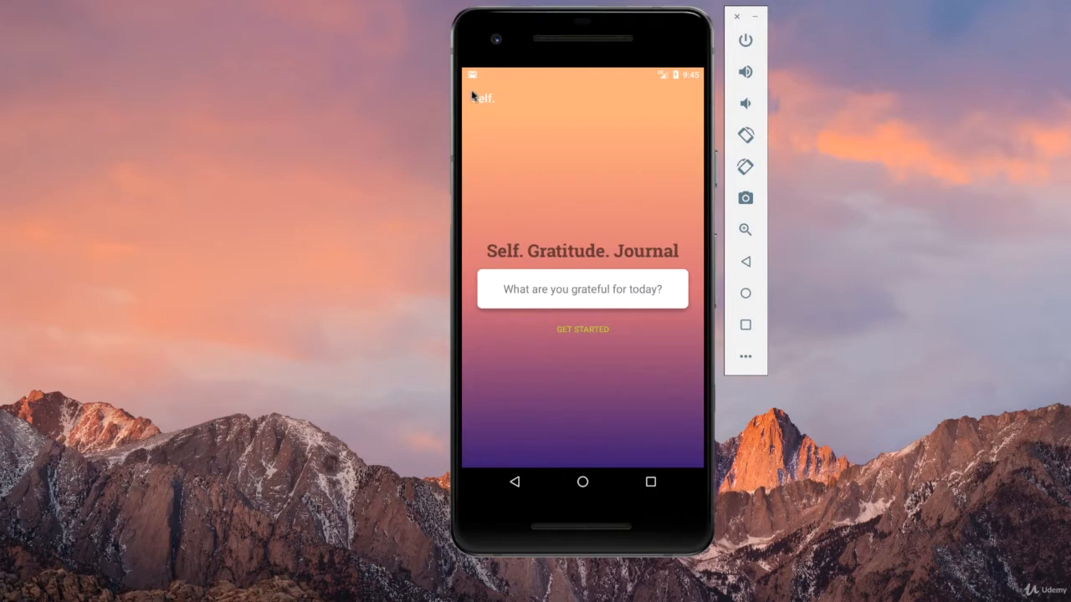
pyautogui.moveTo(525, 333)
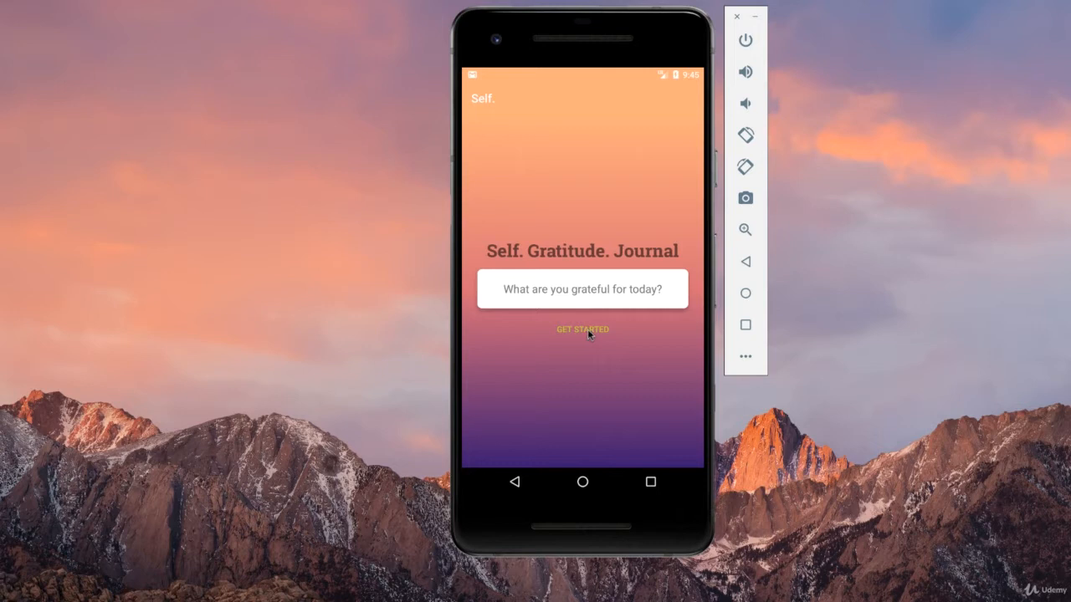
# Register a new journal account for username 'paulo' with email and password, reaching the new-entry screen.
pyautogui.click(582, 328)
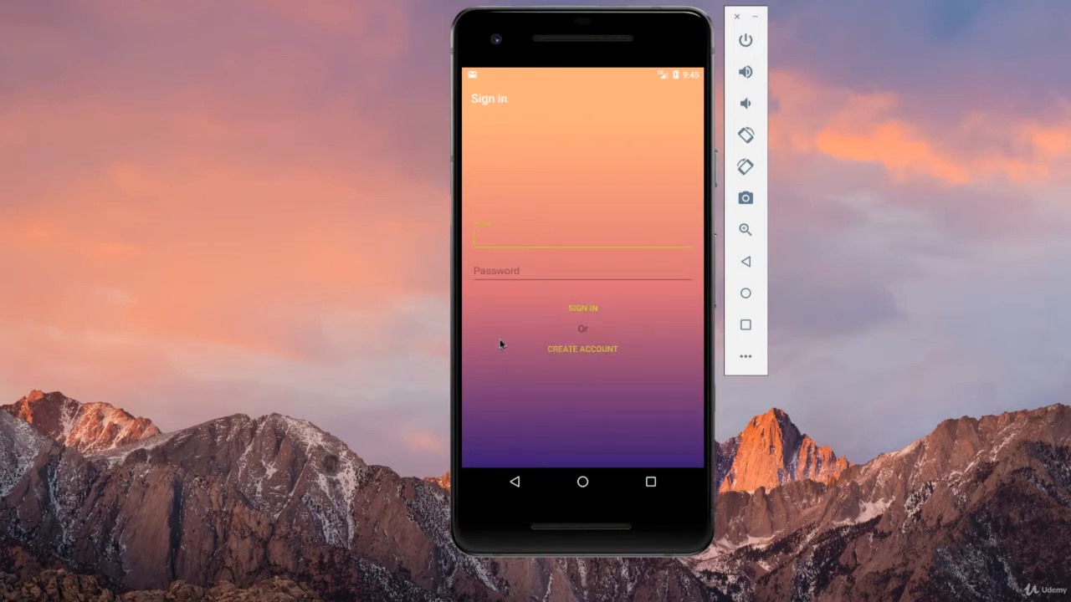
pyautogui.moveTo(555, 389)
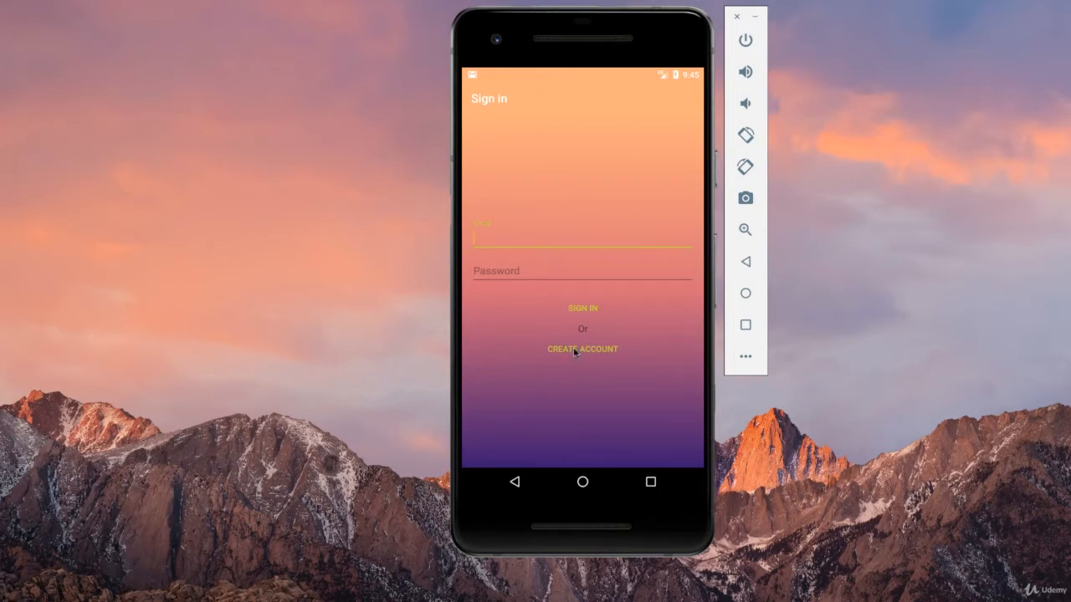
pyautogui.click(582, 349)
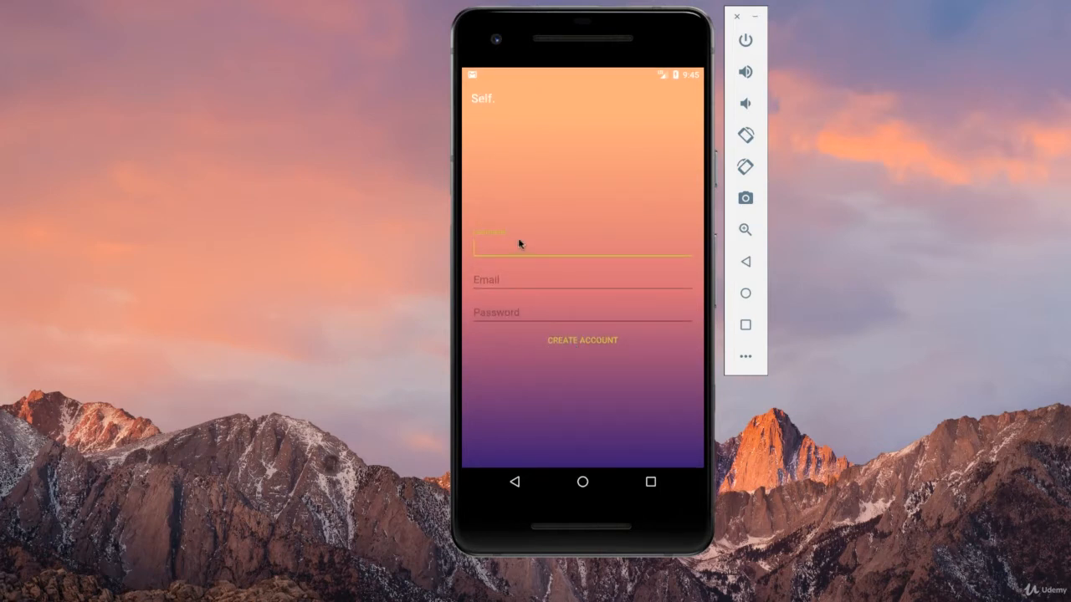
pyautogui.write('paulo')
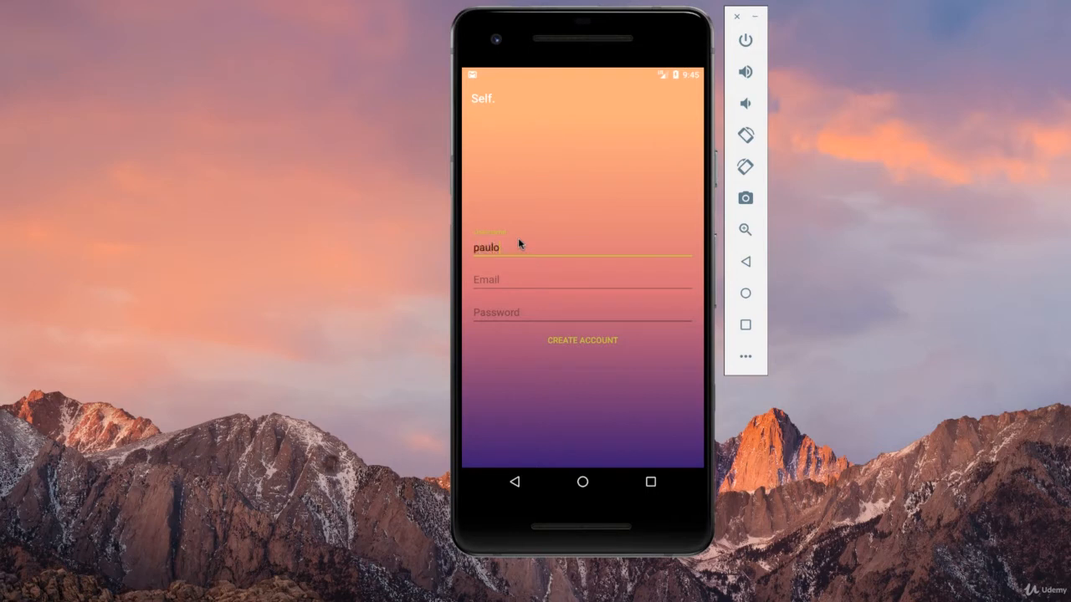
pyautogui.click(582, 280)
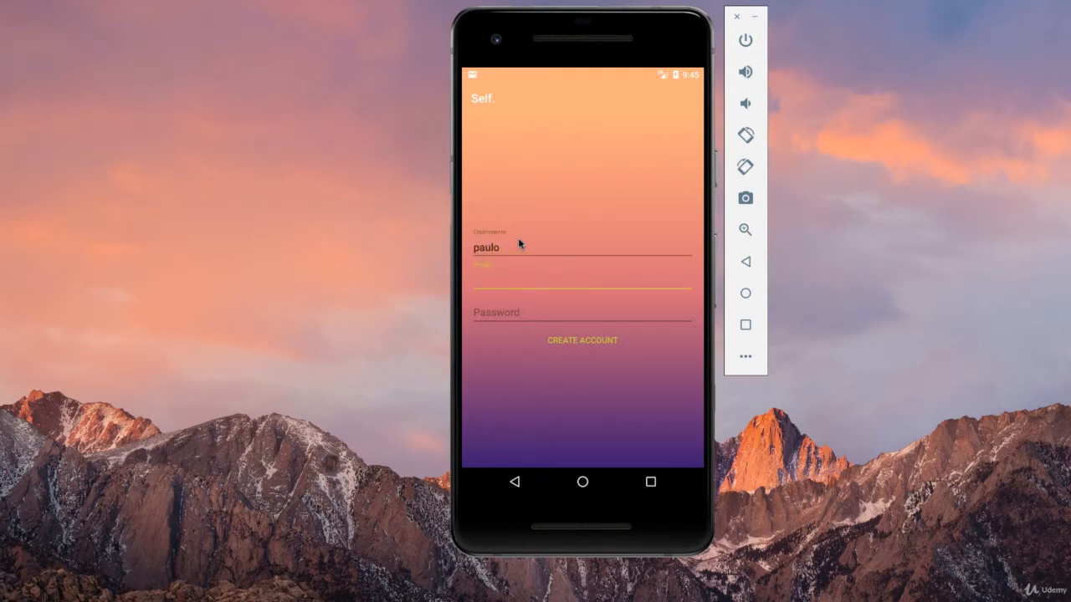
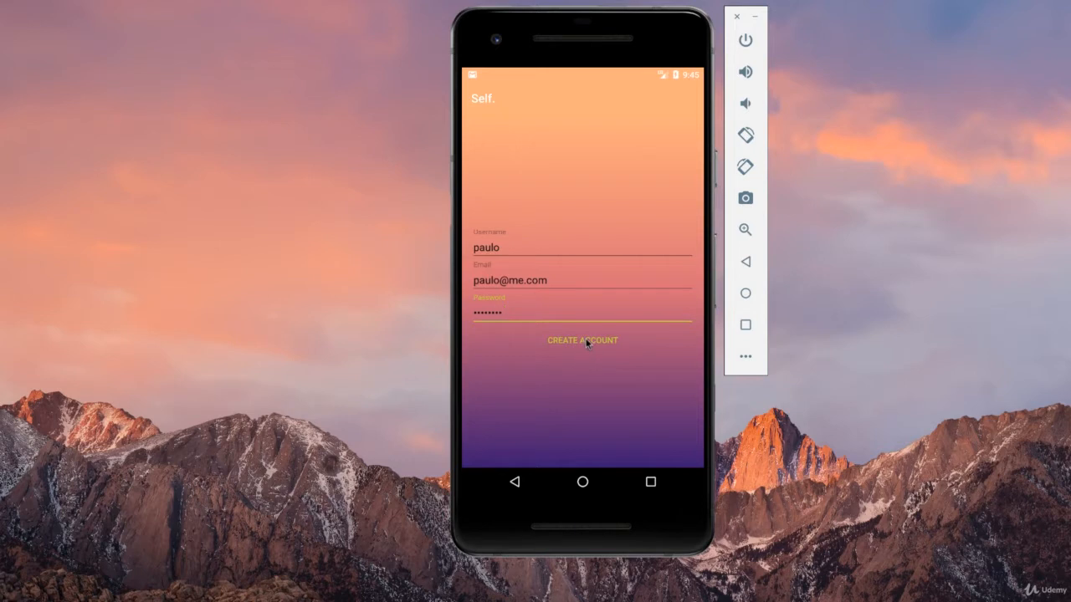
pyautogui.click(582, 340)
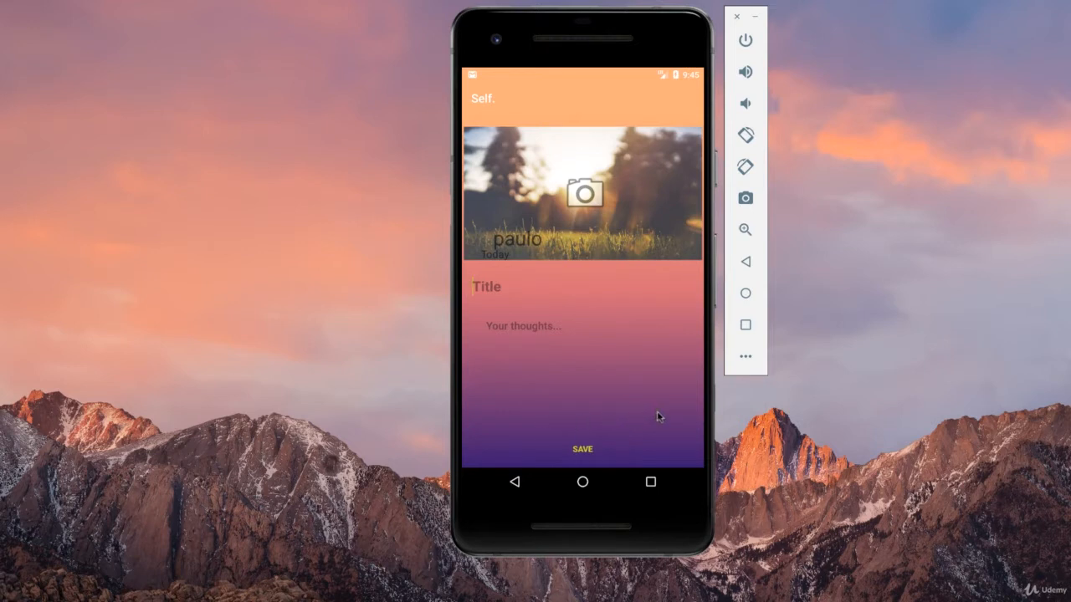
pyautogui.moveTo(605, 114)
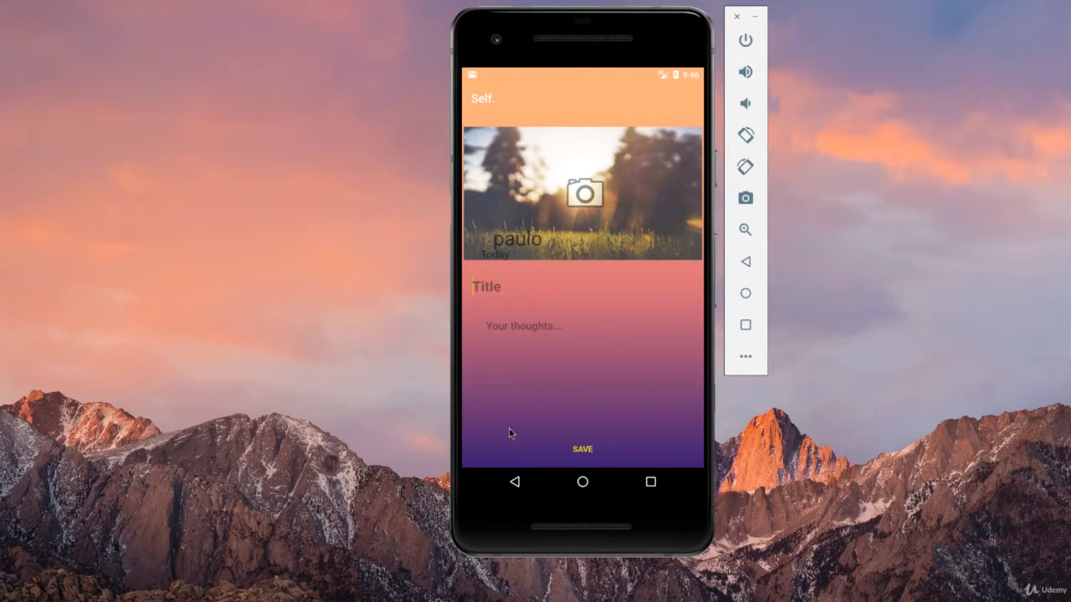
pyautogui.moveTo(609, 216)
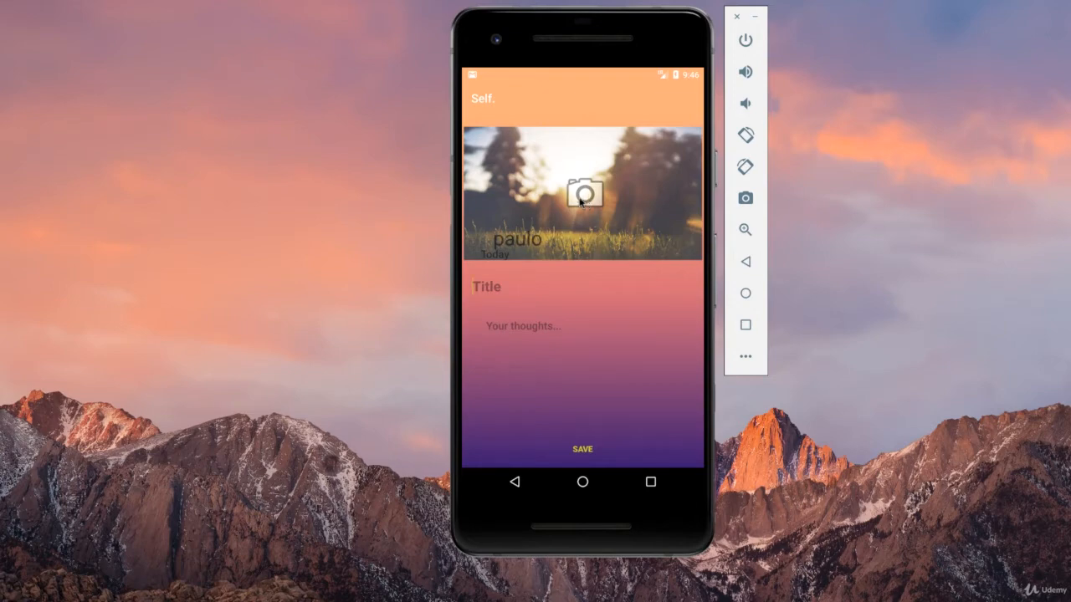
# Pick the white water lilies photo from Downloads as the entry's header image.
pyautogui.click(582, 192)
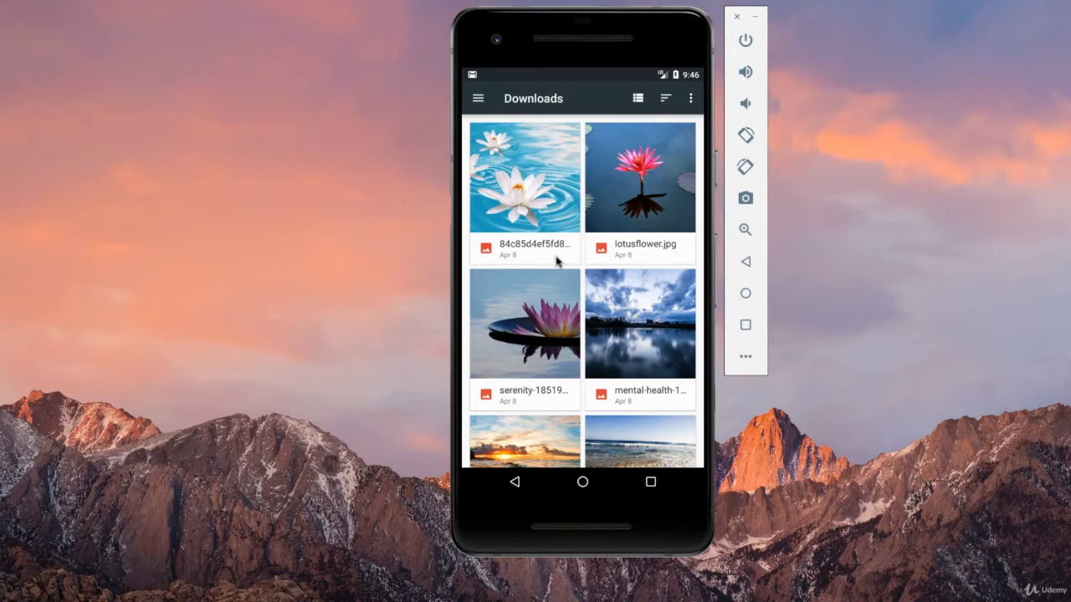
pyautogui.moveTo(579, 353)
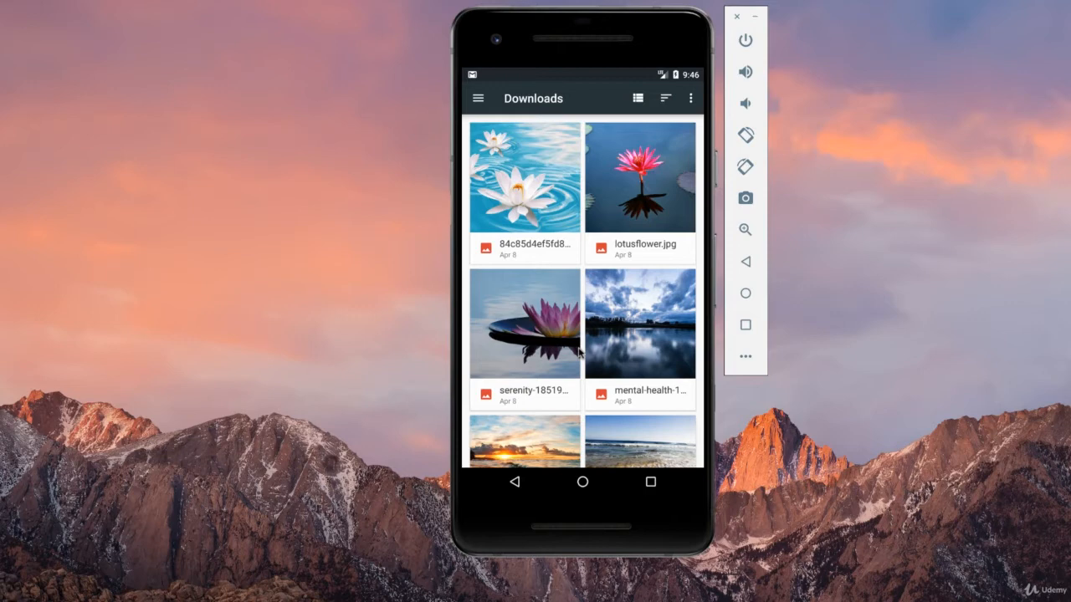
pyautogui.moveTo(476, 100)
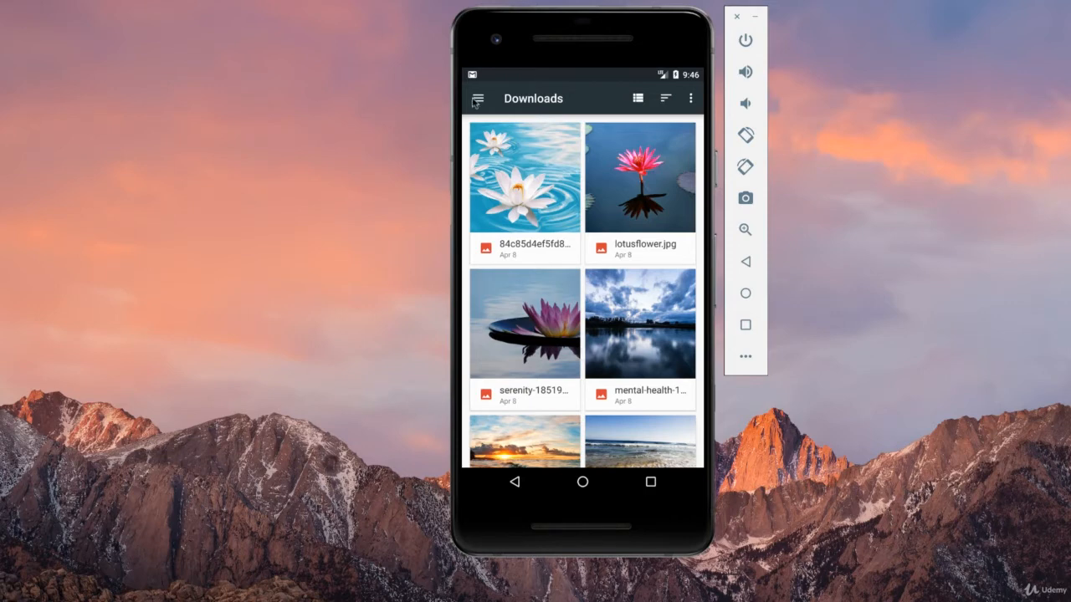
pyautogui.click(475, 97)
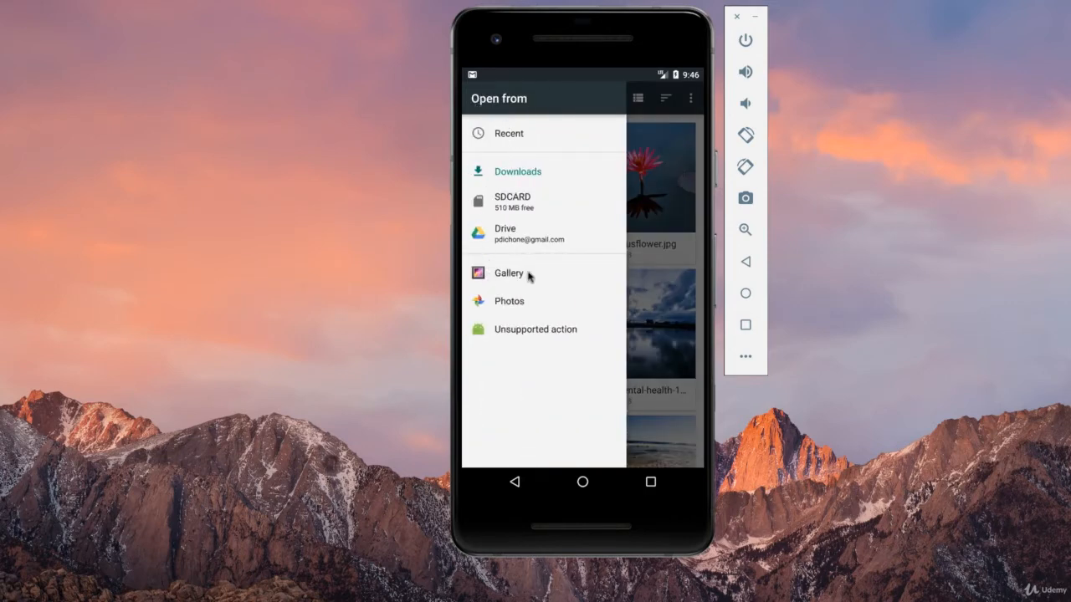
pyautogui.moveTo(525, 215)
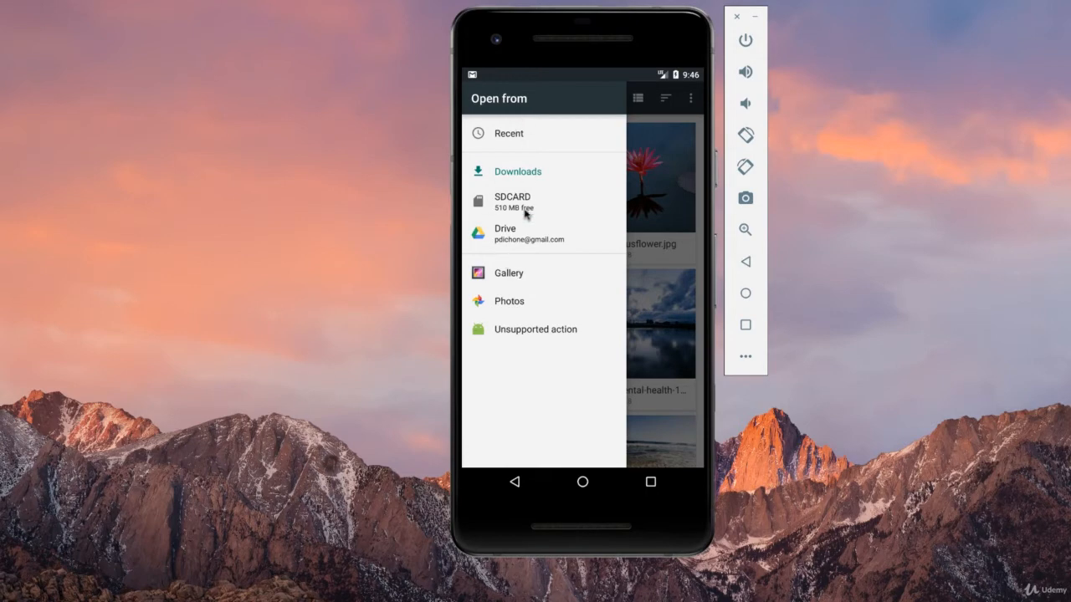
pyautogui.moveTo(644, 138)
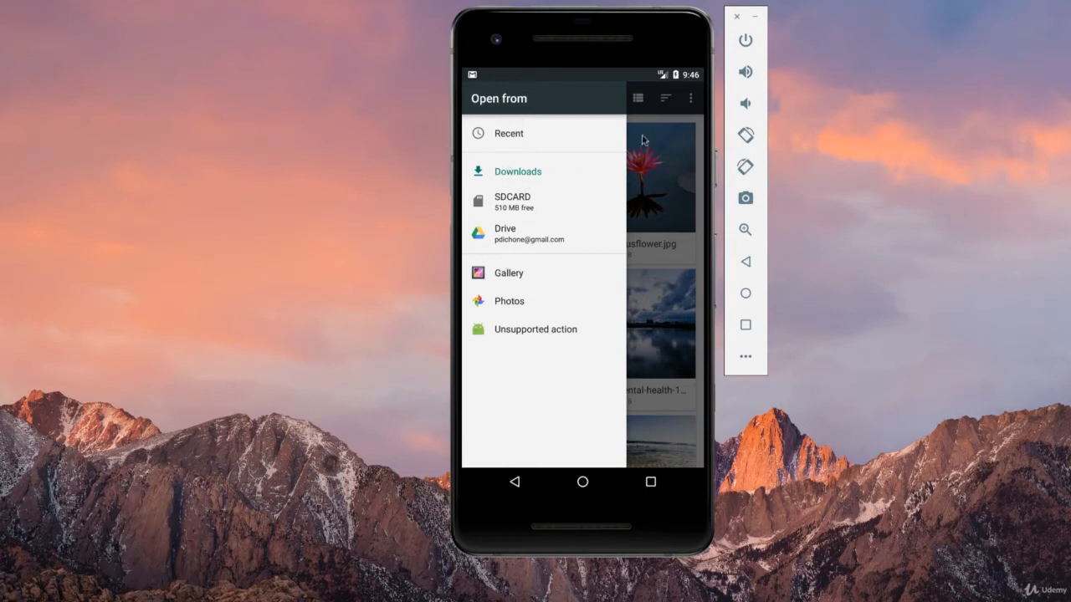
pyautogui.click(518, 171)
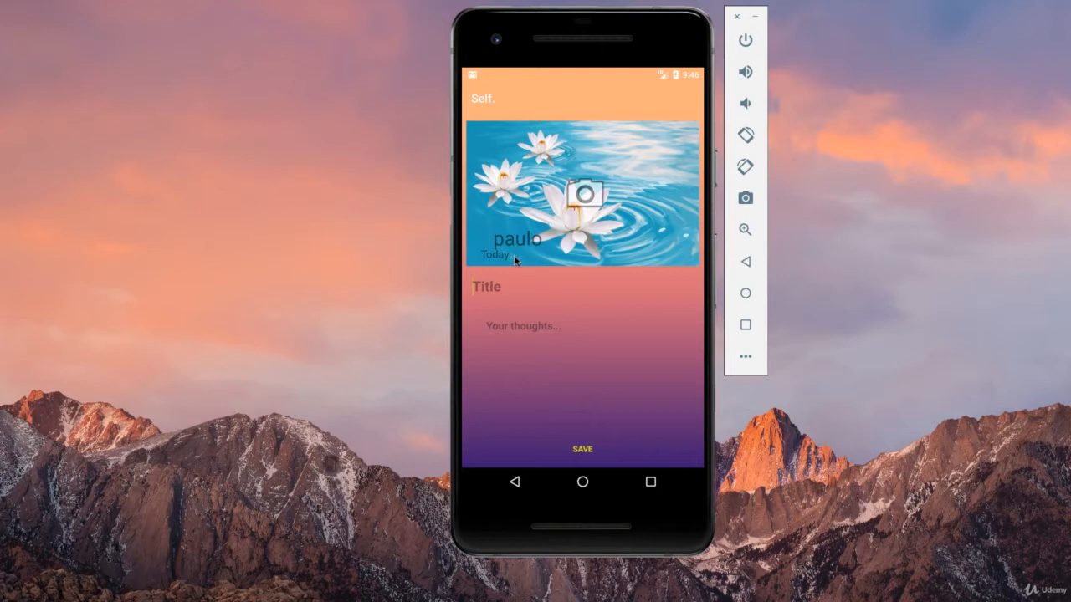
# Title the entry 'I am grateful for everything' and write a thought about having wonderful students.
pyautogui.click(487, 288)
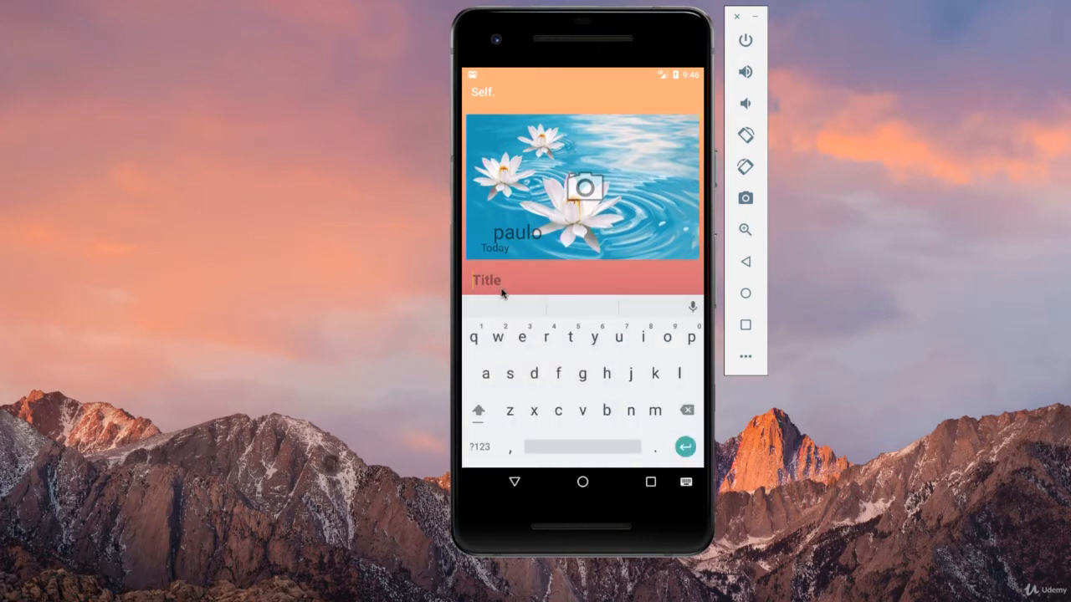
pyautogui.write('I am greateful for')
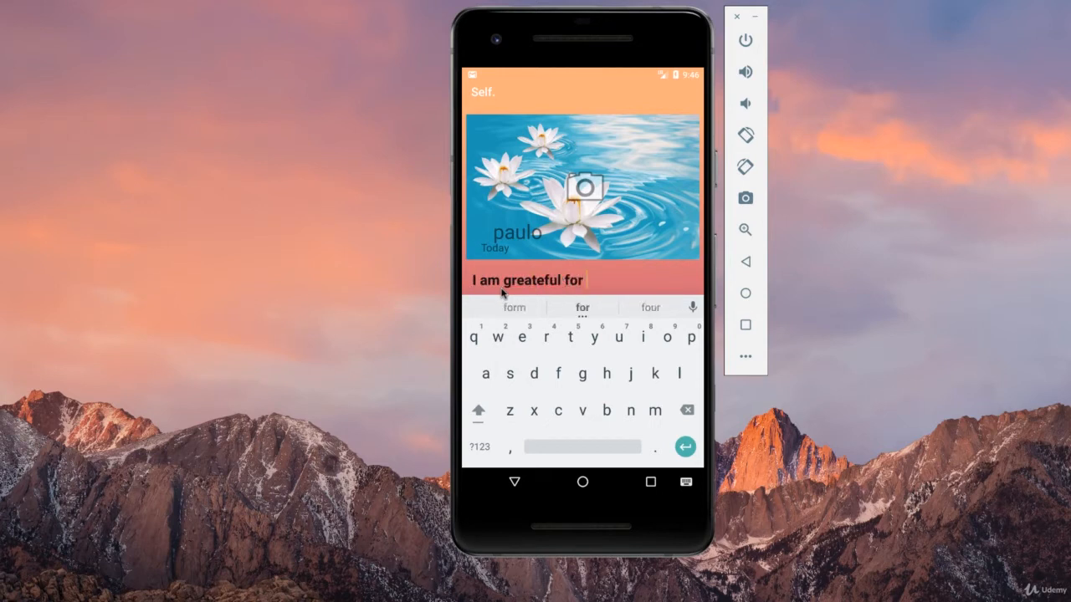
pyautogui.click(525, 279)
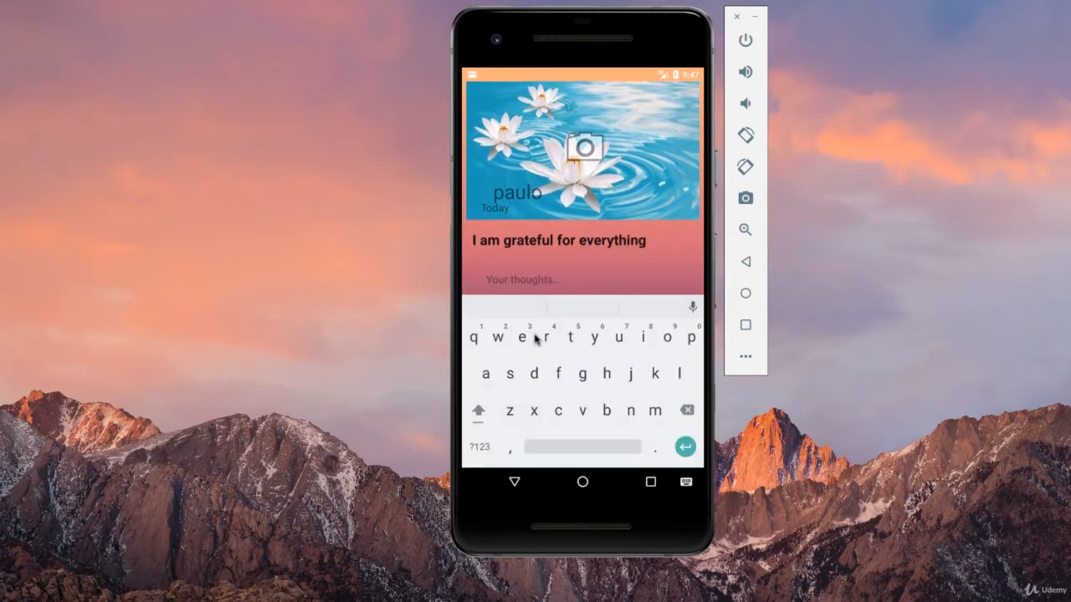
pyautogui.write('Today')
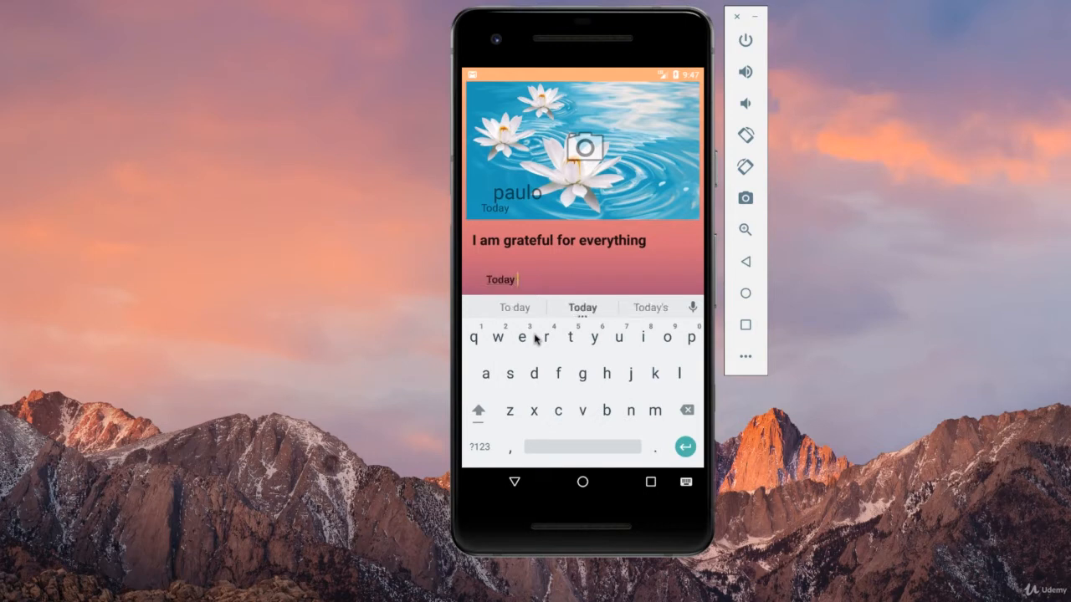
pyautogui.write('is the mos')
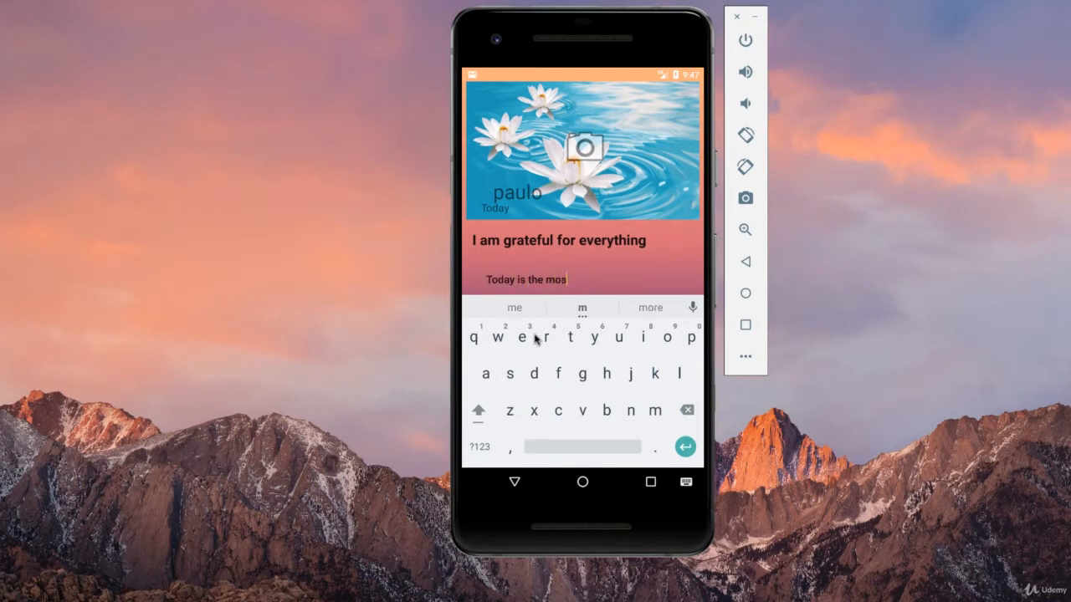
pyautogui.write('beautiful day of all time')
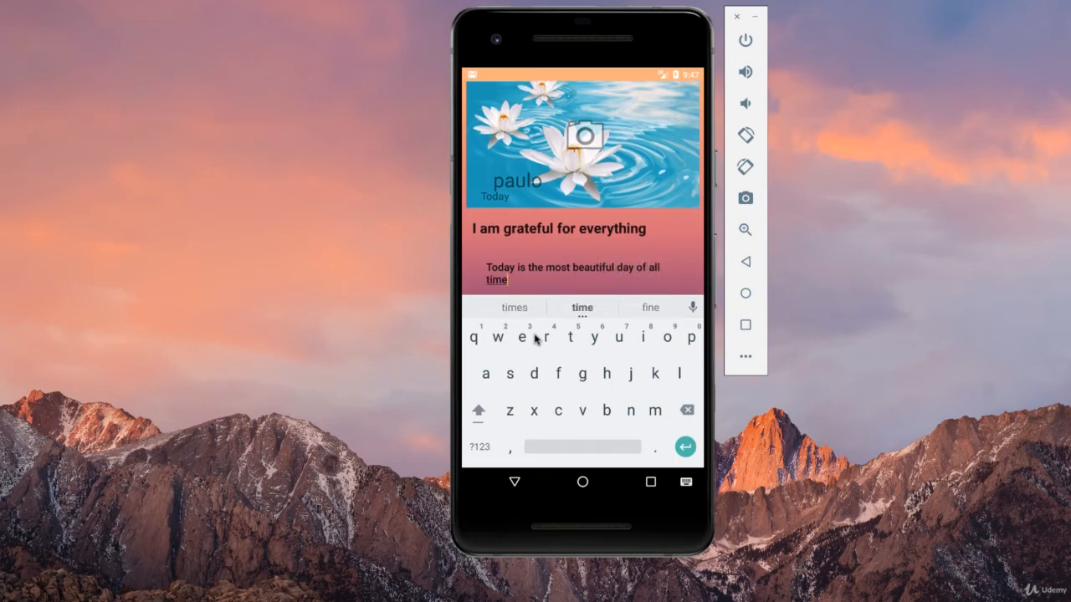
pyautogui.write('s.  I am so hap')
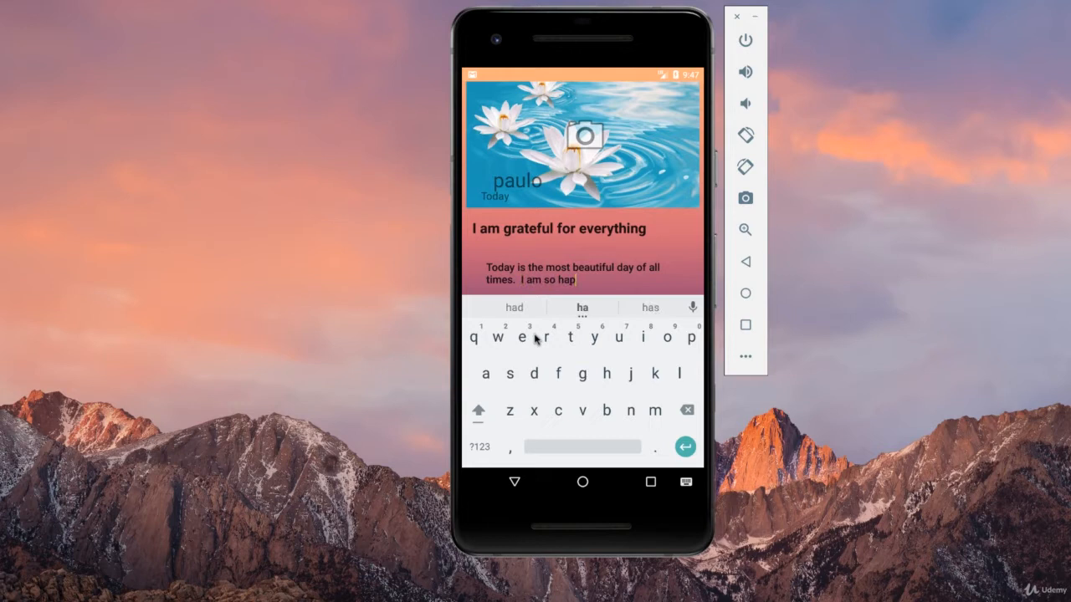
pyautogui.write('py that I have wonderful stud')
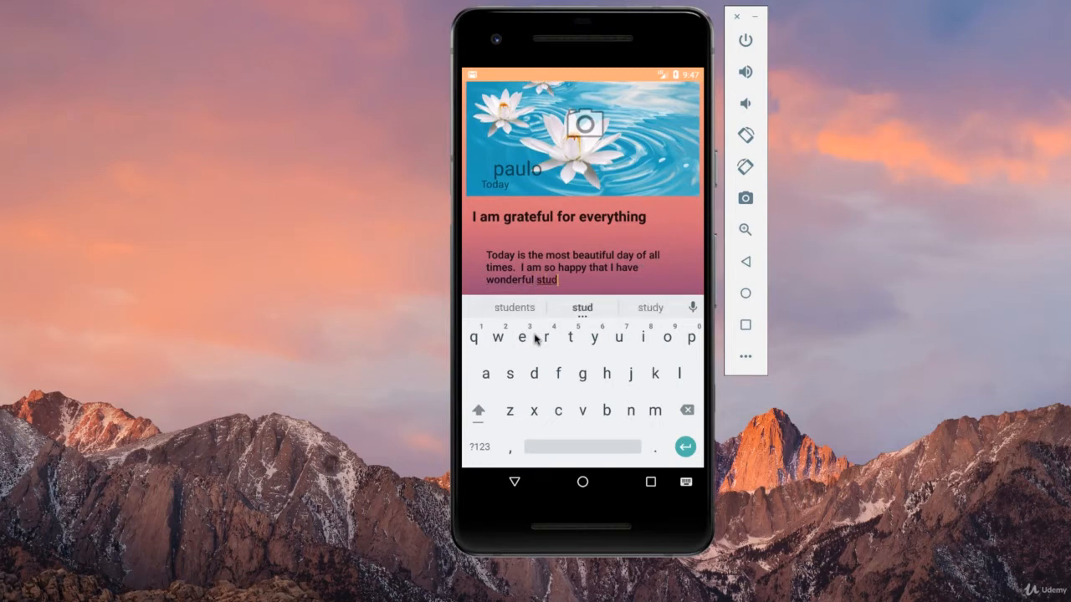
pyautogui.click(516, 307)
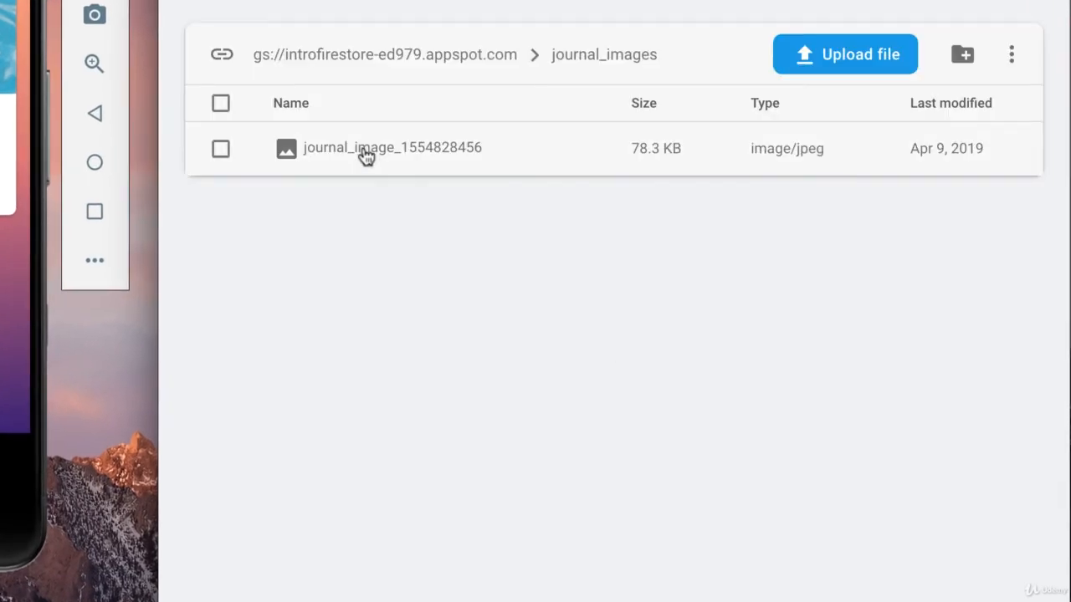
# View the uploaded journal image's details in the Storage journal_images folder.
pyautogui.click(392, 147)
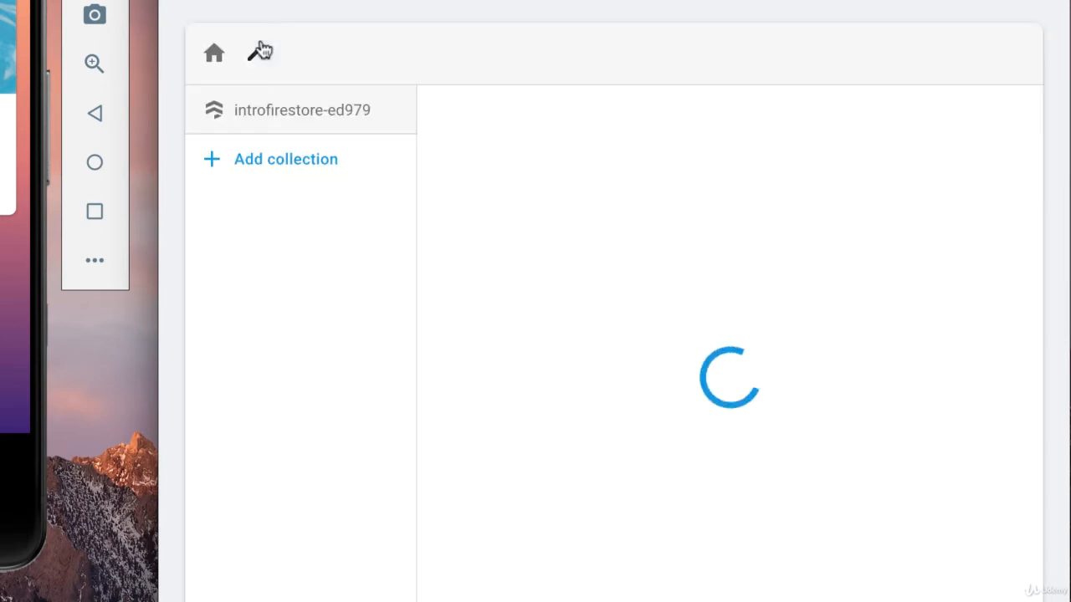
# Inspect the saved Journal document and the Users collection document for paulo in Firestore.
pyautogui.click(266, 201)
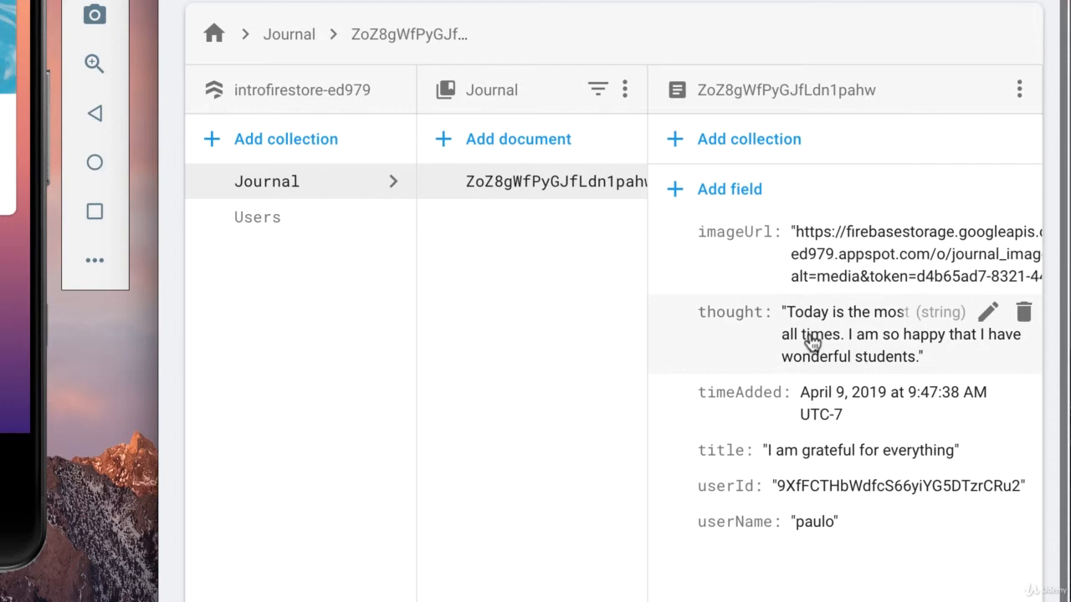
pyautogui.moveTo(796, 326)
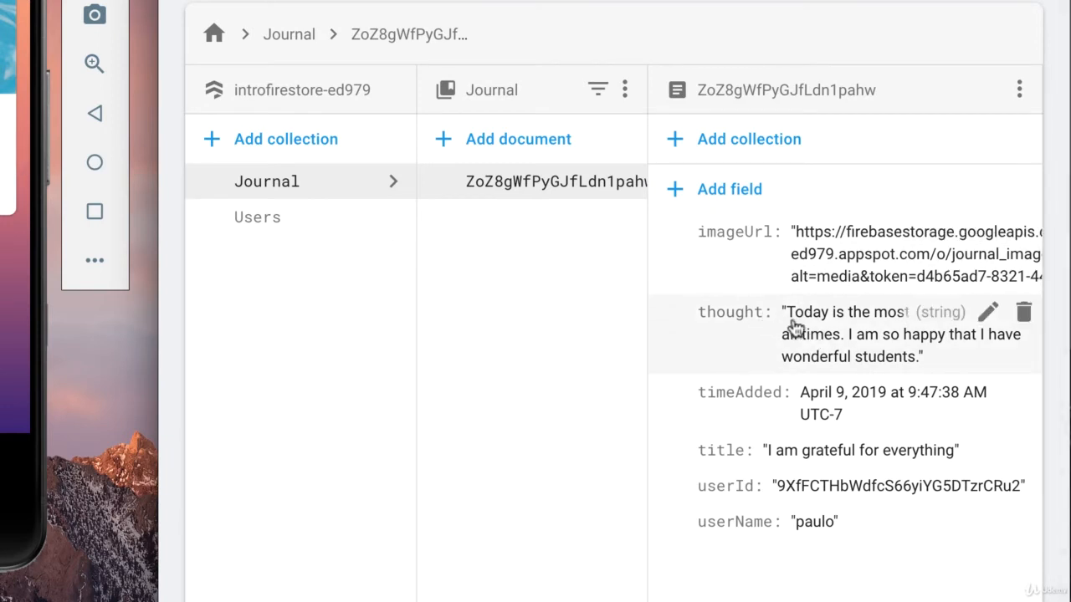
pyautogui.moveTo(820, 479)
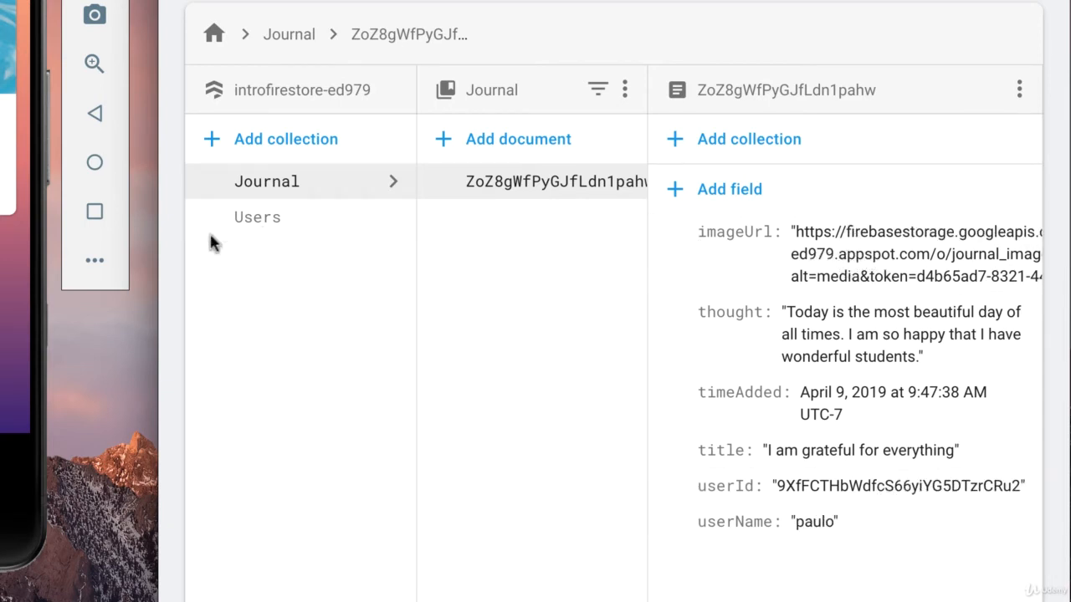
pyautogui.click(258, 217)
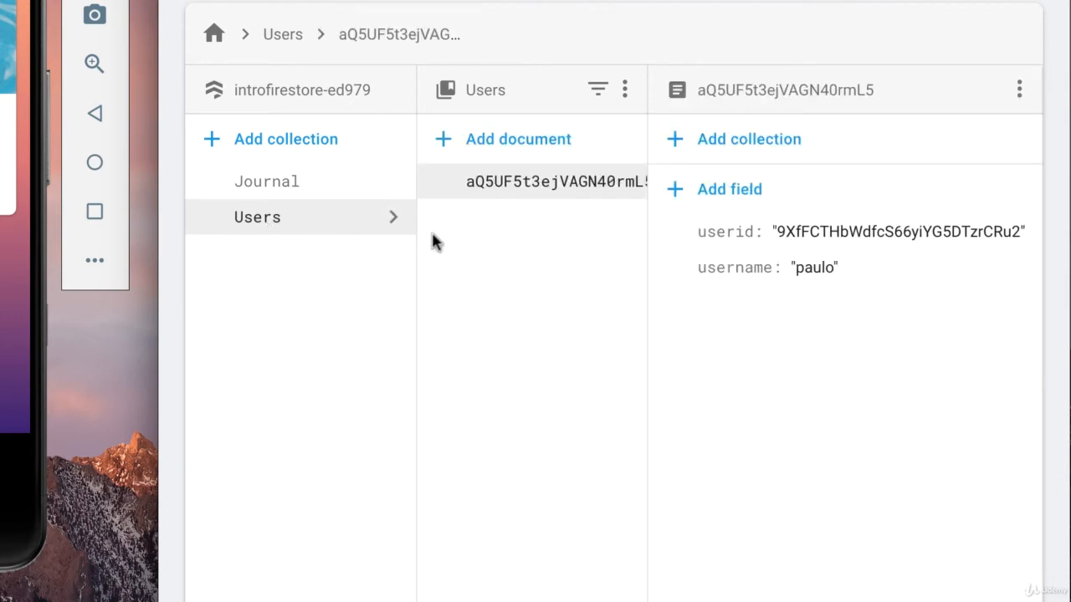
pyautogui.moveTo(544, 184)
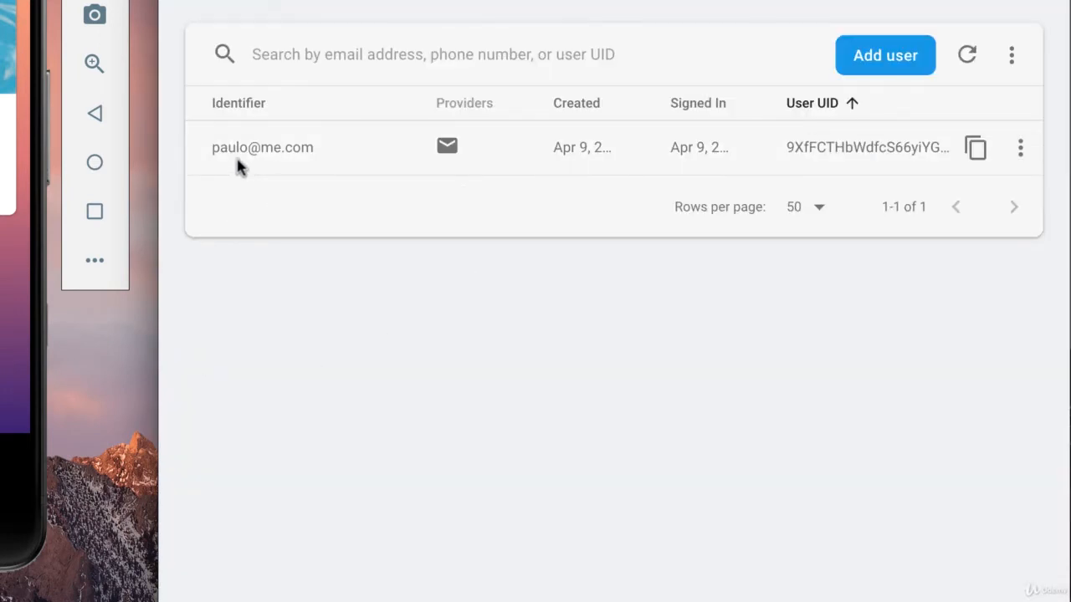
pyautogui.moveTo(779, 163)
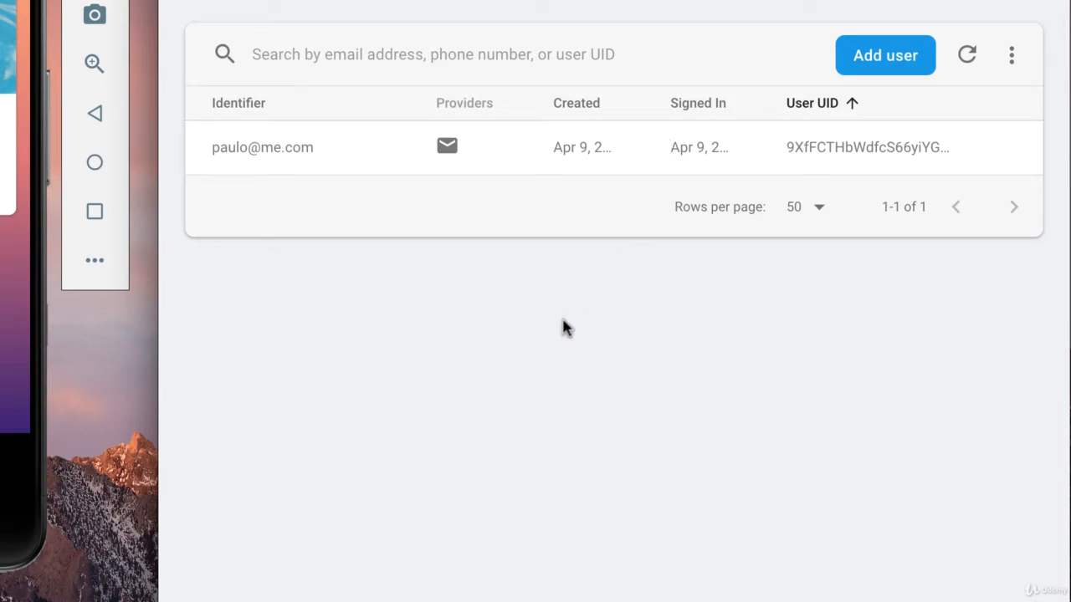
pyautogui.moveTo(596, 392)
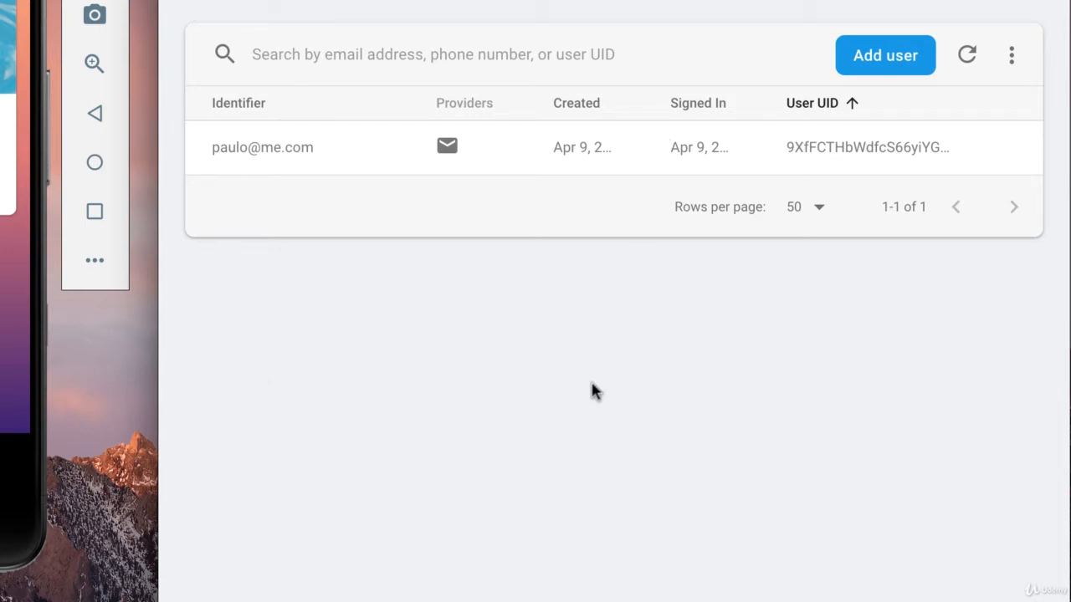
pyautogui.moveTo(327, 157)
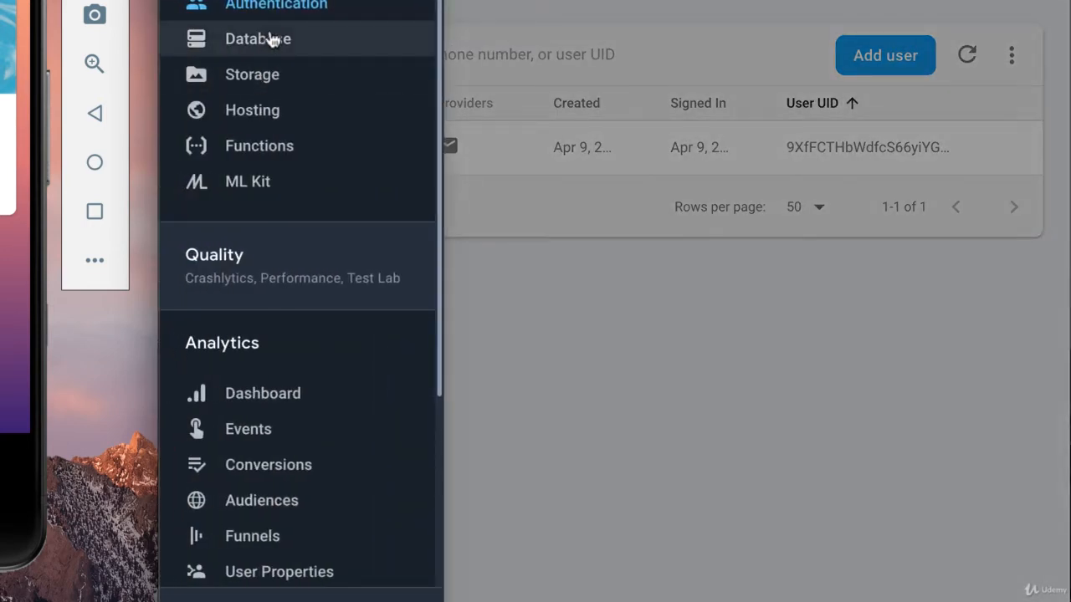
# Return from Authentication users to the Firestore database data showing the Journal collection.
pyautogui.click(258, 39)
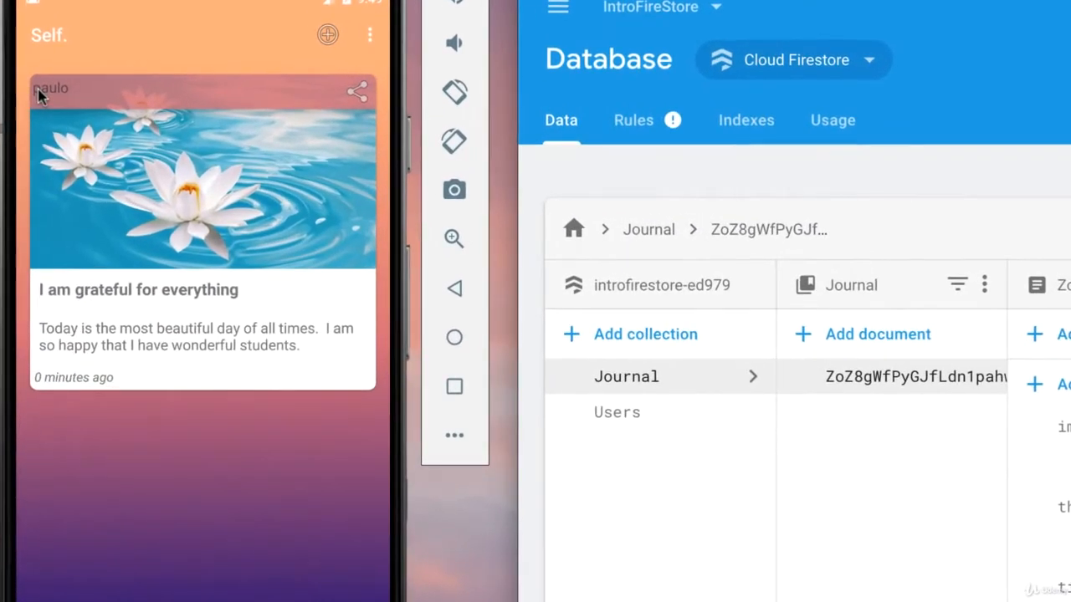
pyautogui.moveTo(360, 80)
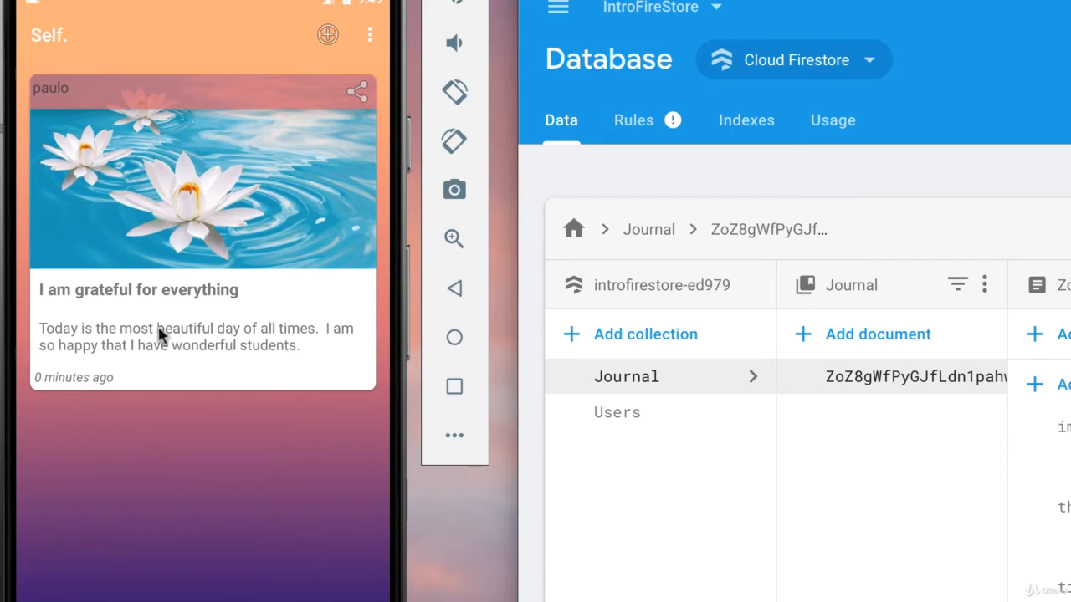
pyautogui.moveTo(53, 305)
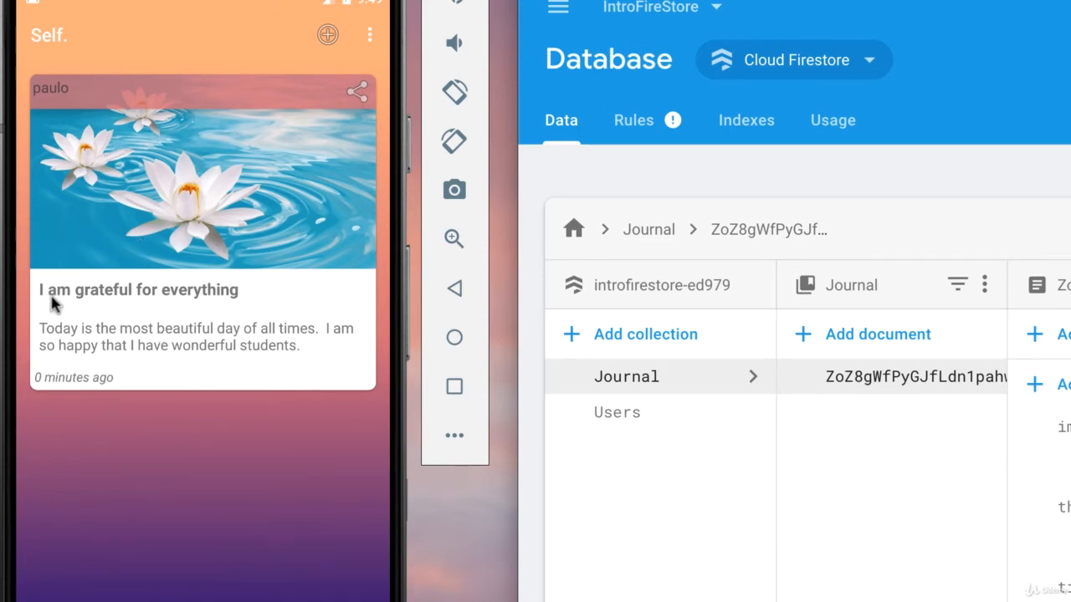
pyautogui.moveTo(40, 388)
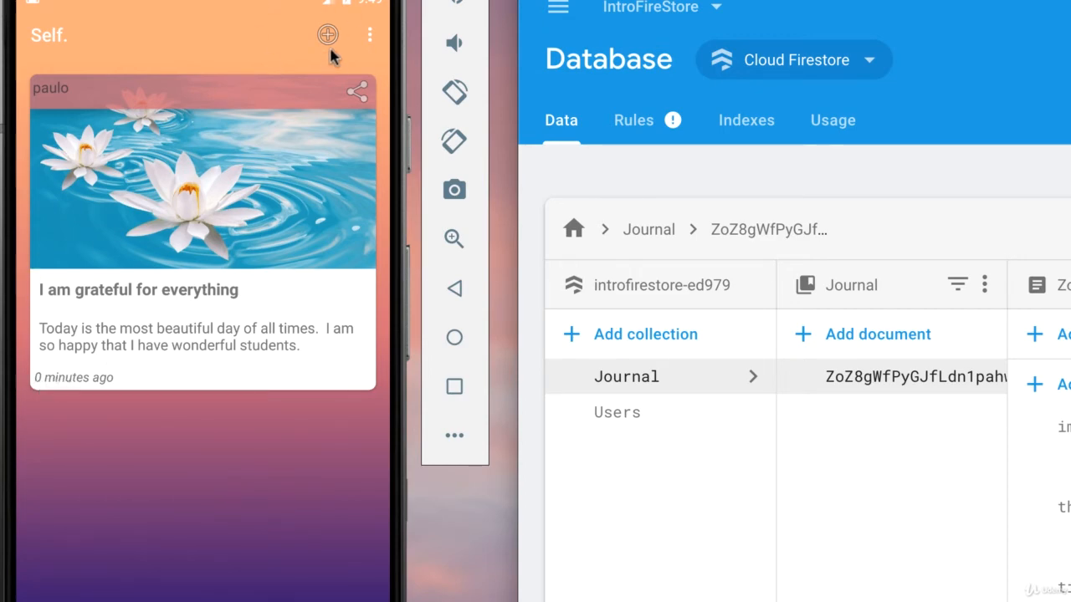
# Save a second entry titled 'My second thought of the day' with thought 'Well I do think a lot after all.'.
pyautogui.click(328, 34)
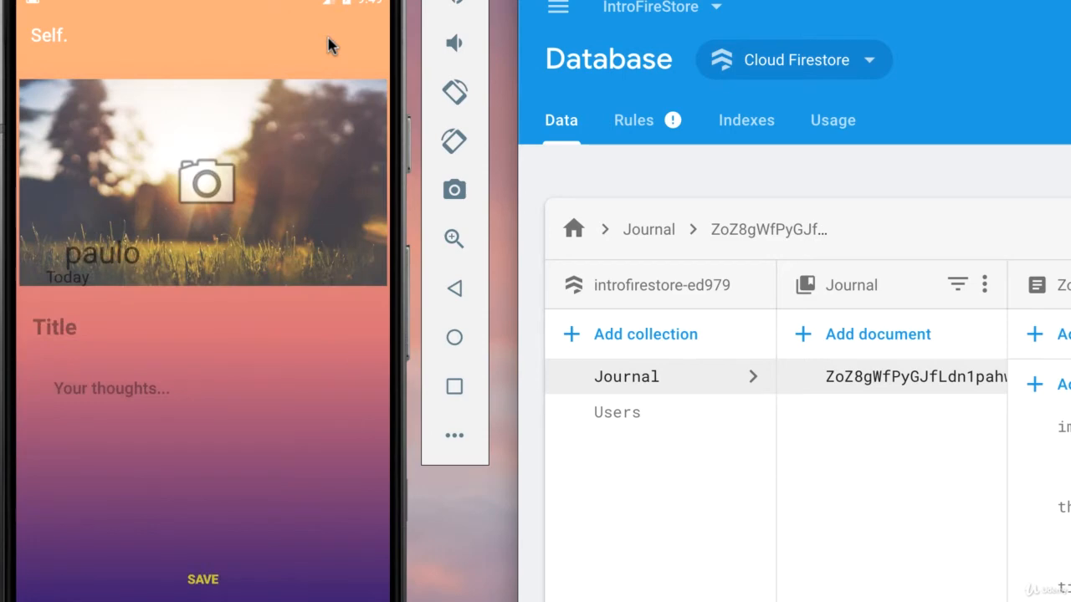
pyautogui.moveTo(191, 207)
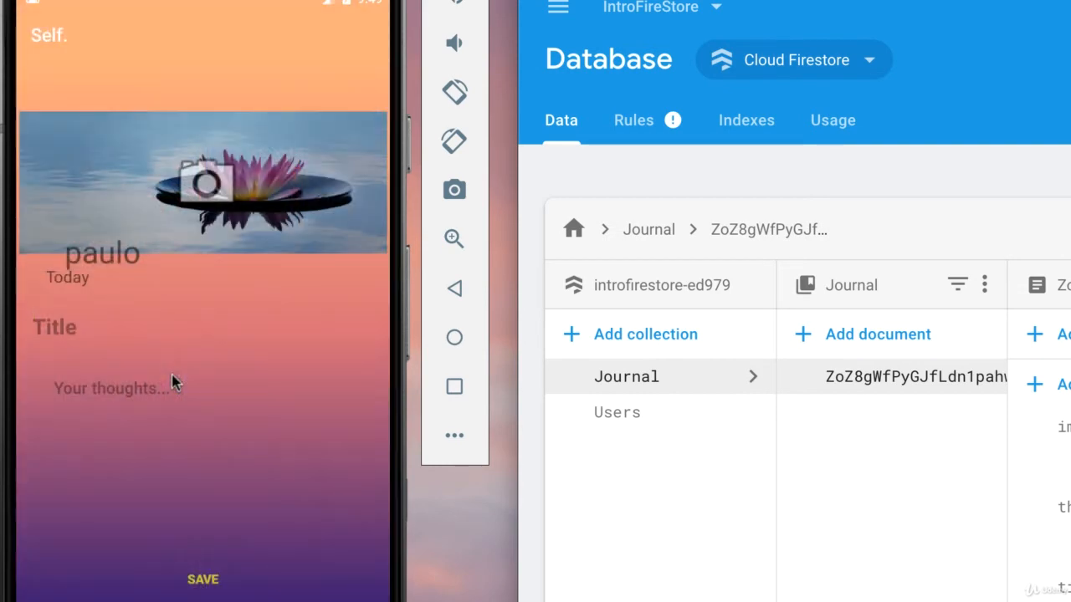
pyautogui.moveTo(94, 326)
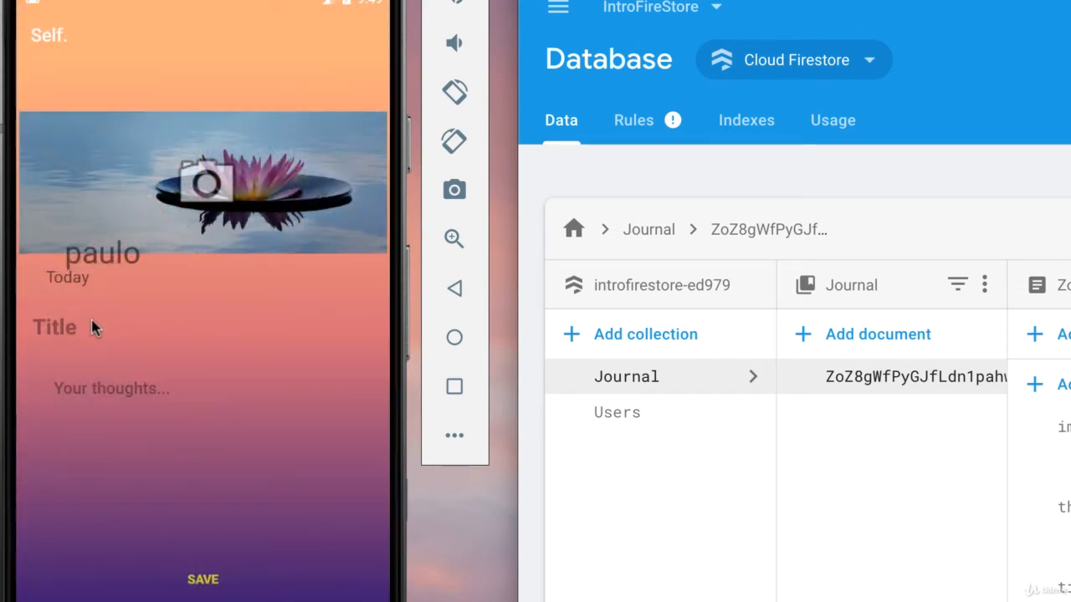
pyautogui.write('My second')
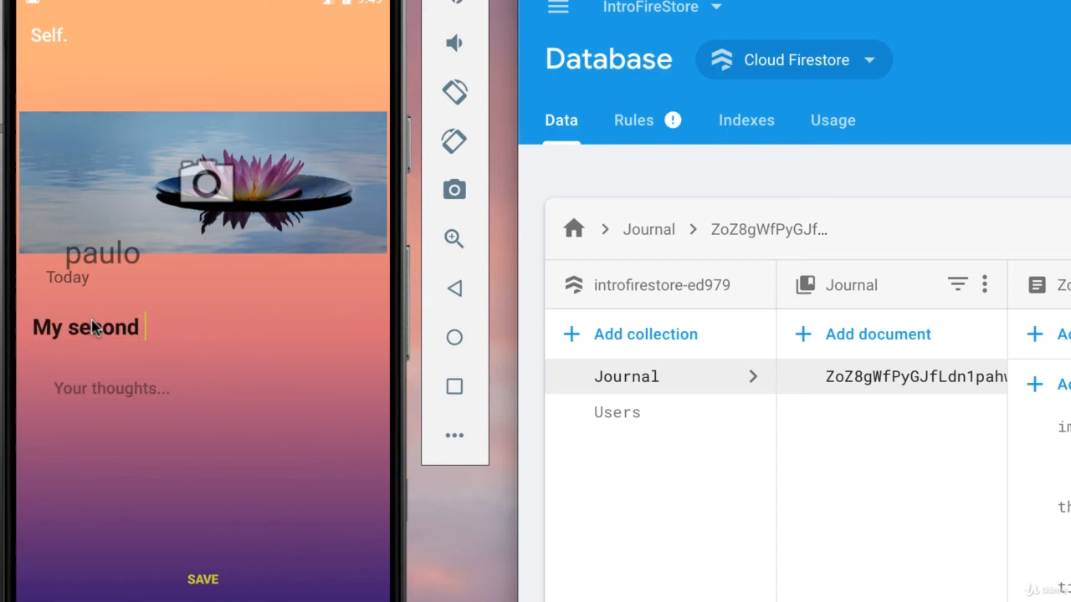
pyautogui.write('thought of the')
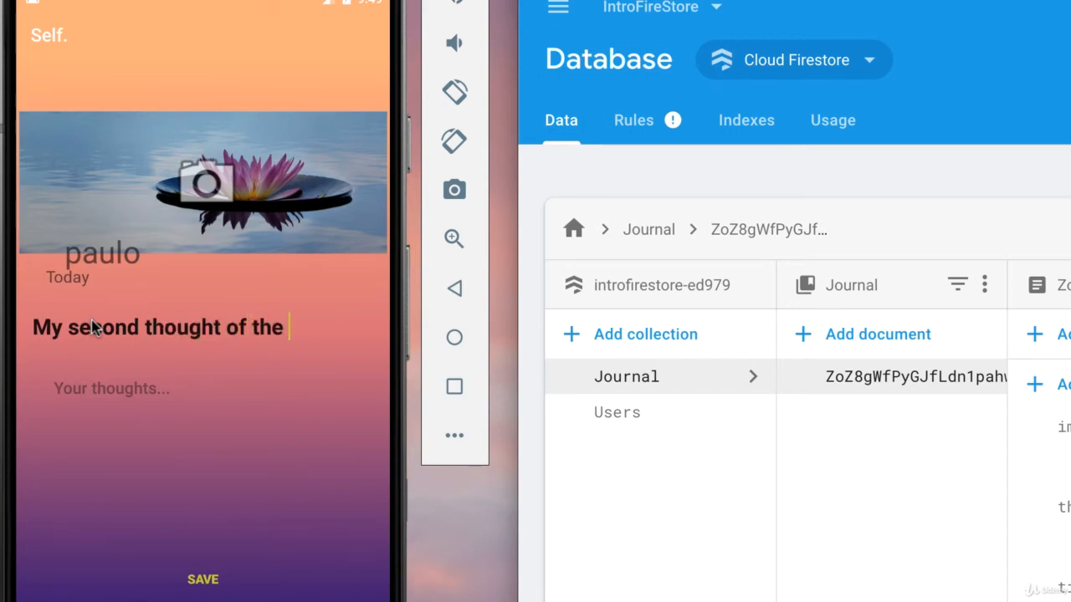
pyautogui.write('Well')
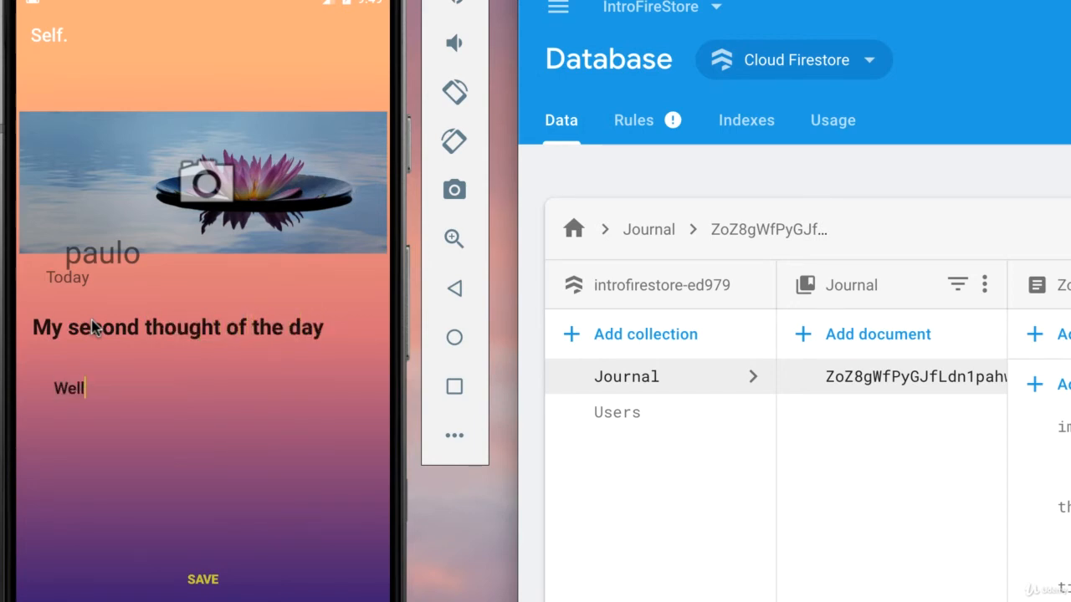
pyautogui.write('I do think')
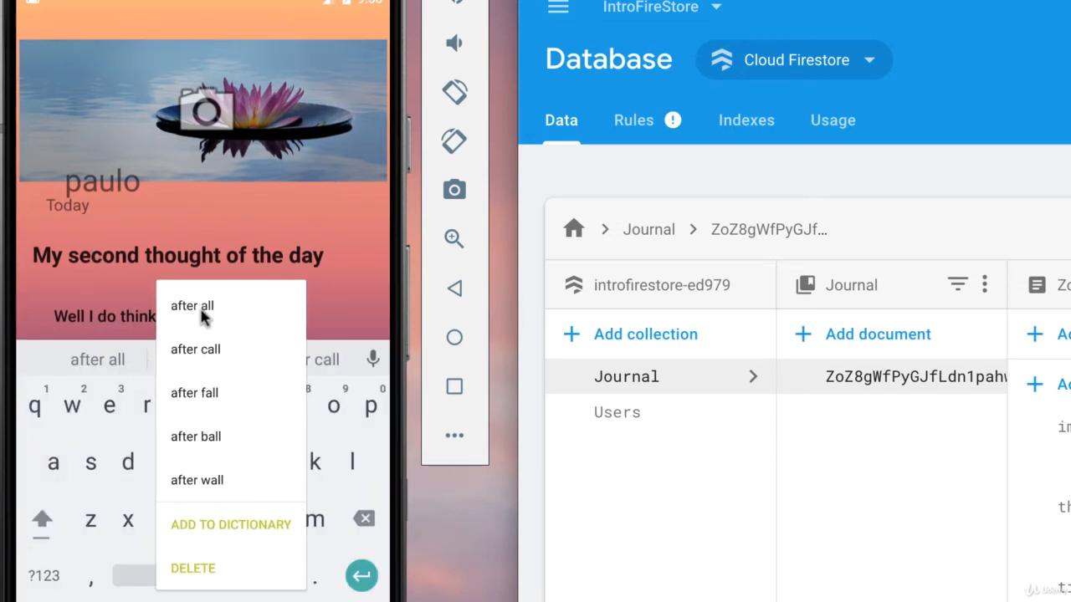
pyautogui.click(191, 305)
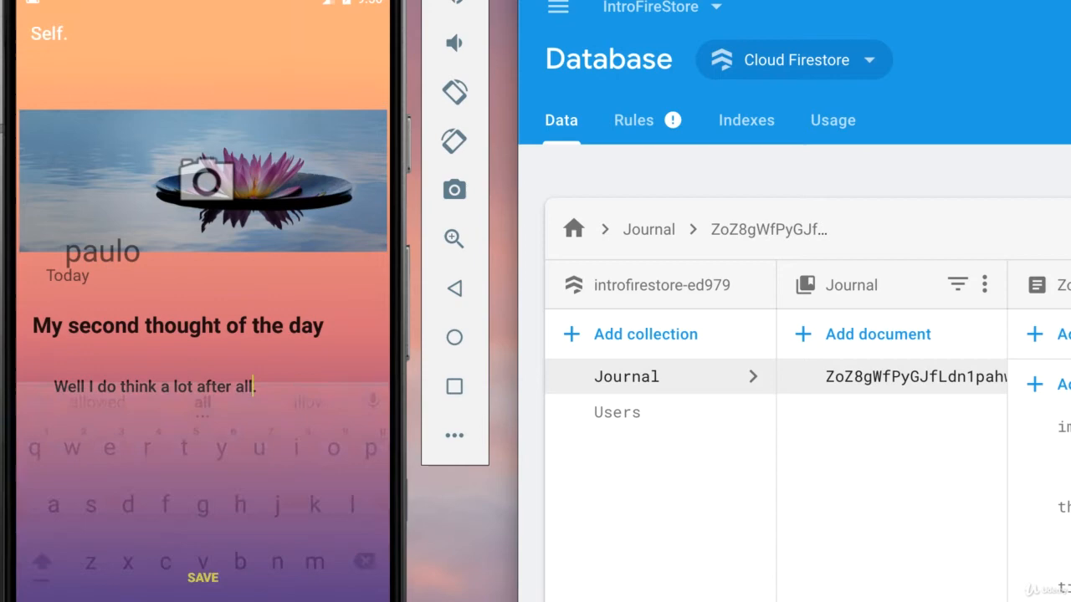
pyautogui.click(202, 579)
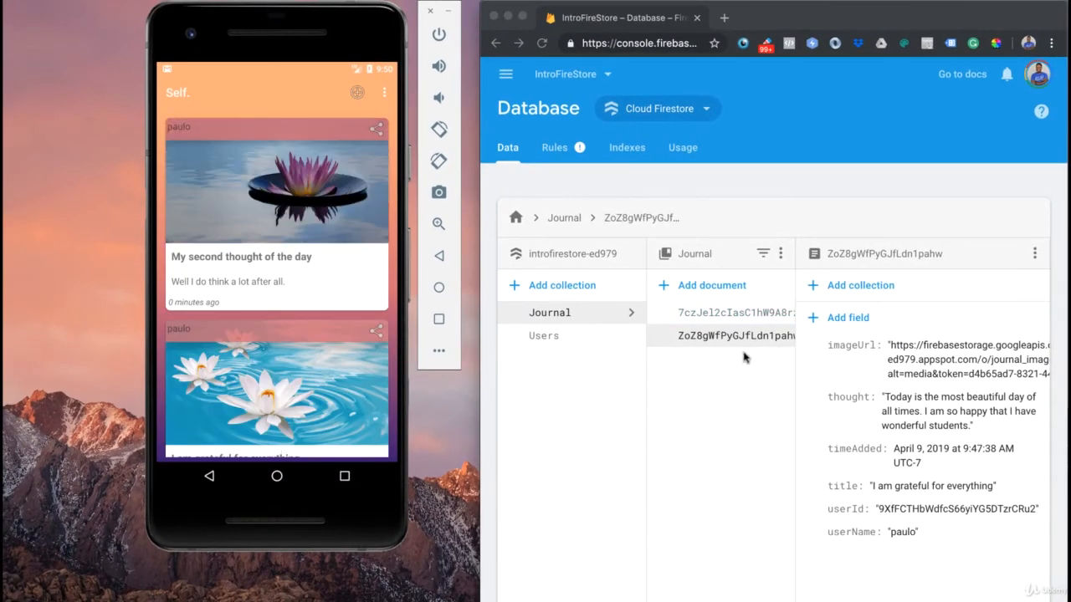
pyautogui.moveTo(734, 315)
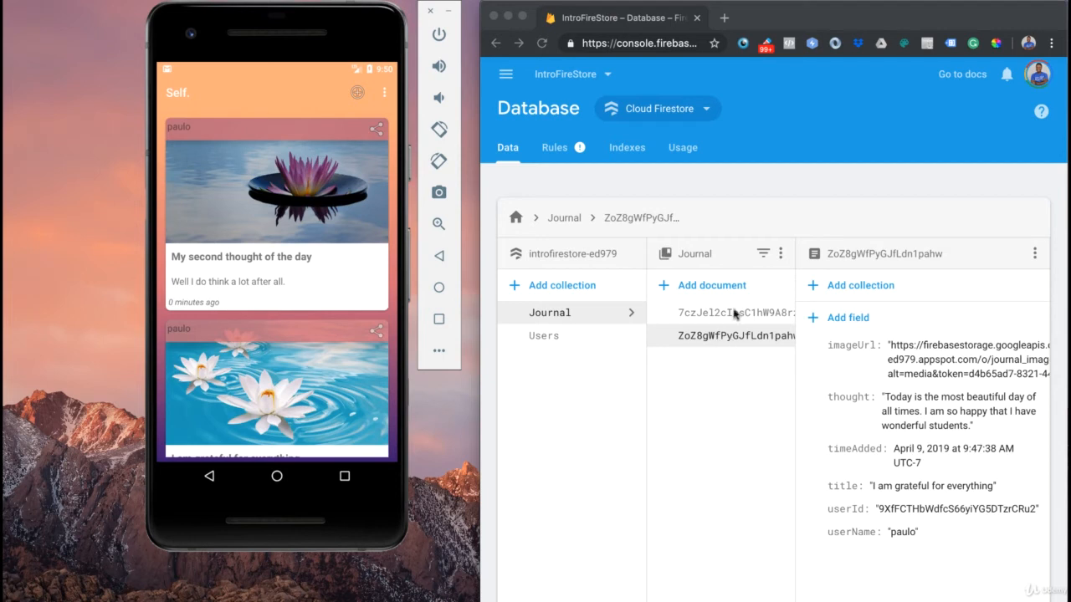
# View the fields of the new 'My second thought of the day' document in the Journal collection.
pyautogui.click(734, 313)
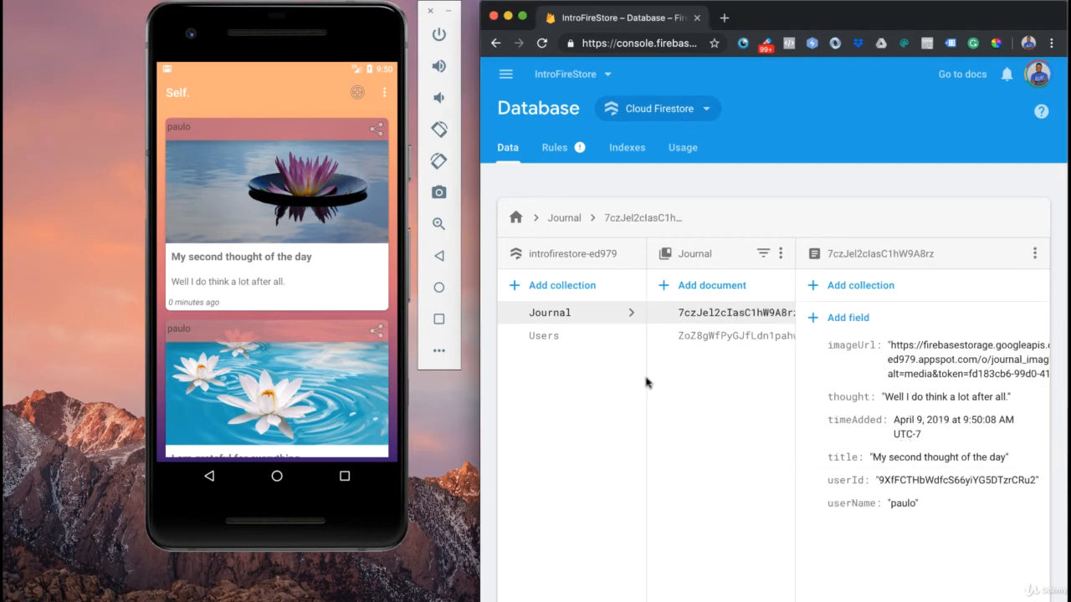
pyautogui.click(544, 335)
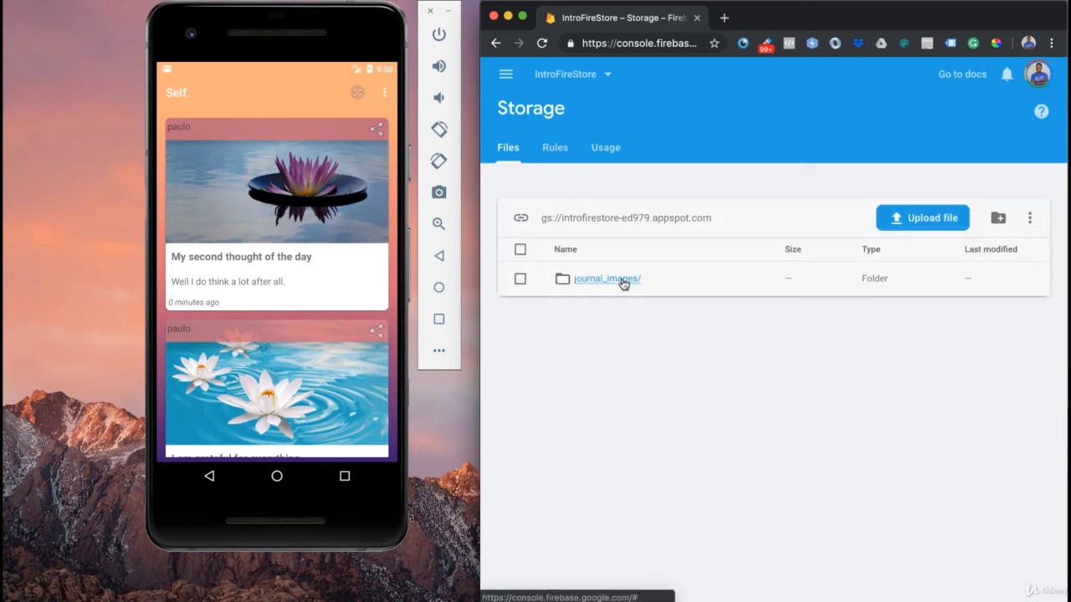
pyautogui.click(605, 278)
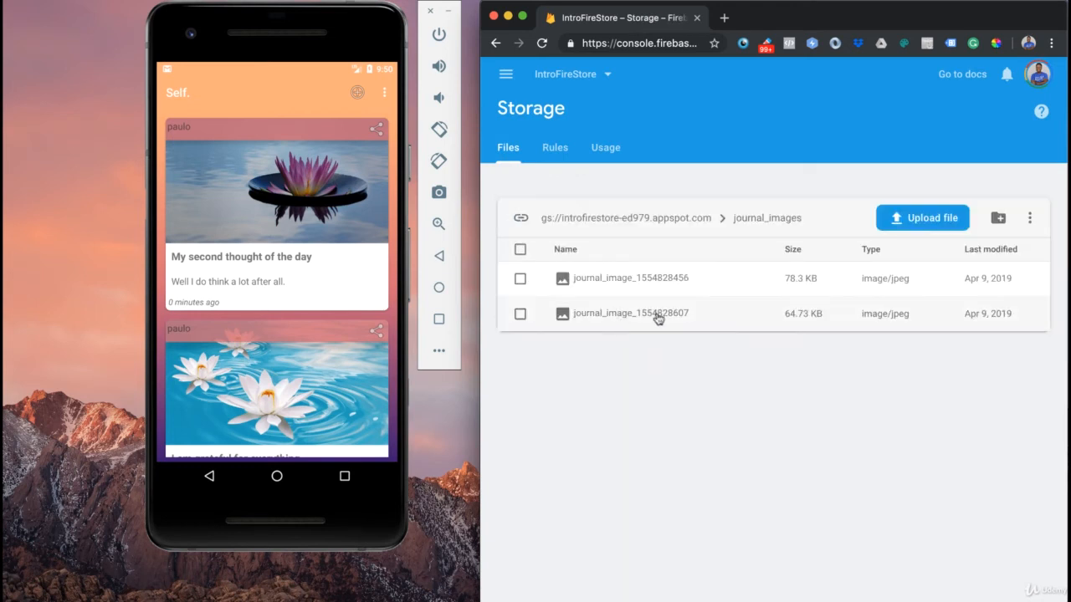
pyautogui.click(629, 313)
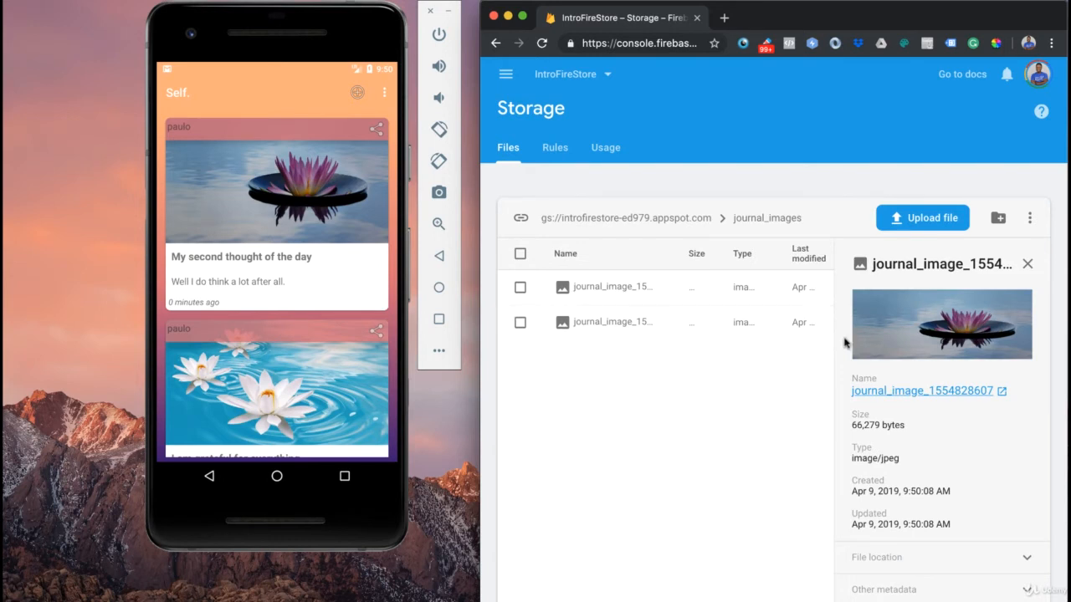
pyautogui.moveTo(269, 193)
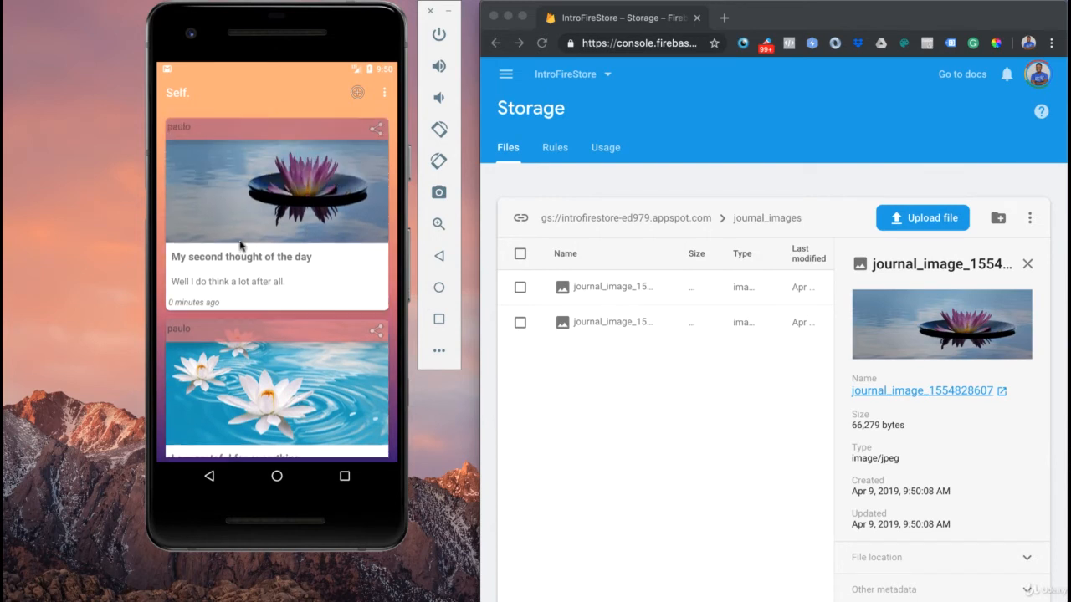
pyautogui.moveTo(207, 288)
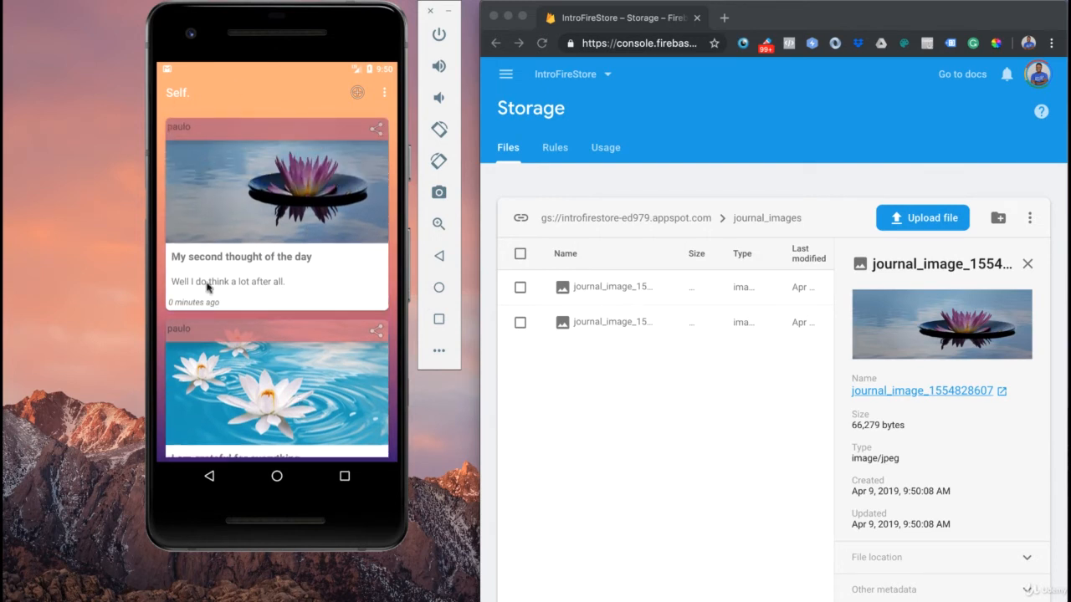
pyautogui.scroll(-3)
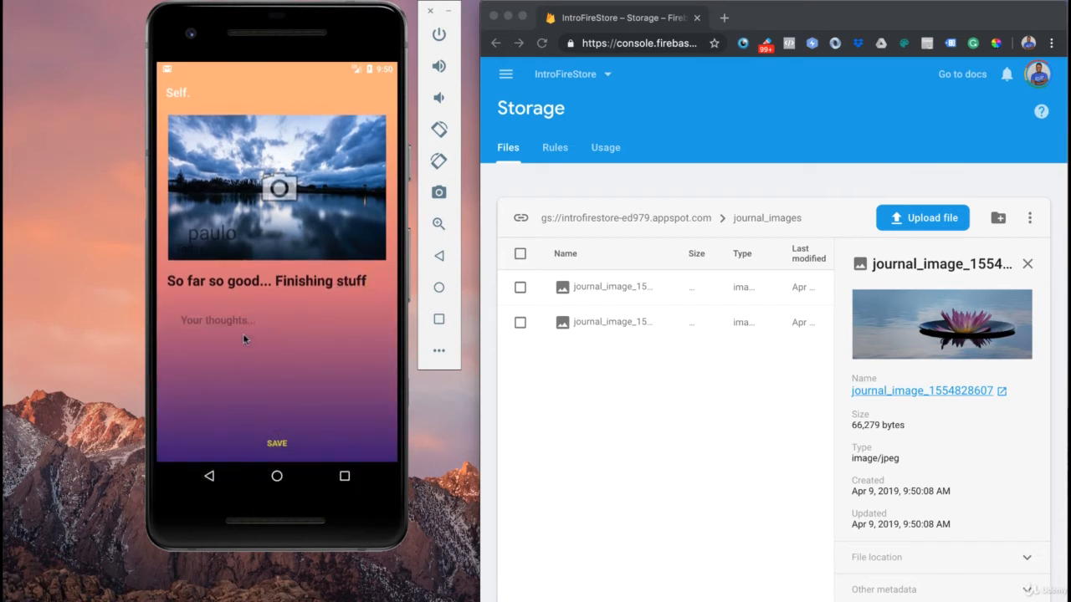
# Write the 'So far so good... Finishing stuff' entry's thought about finishing a Firebase app and save it.
pyautogui.click(217, 320)
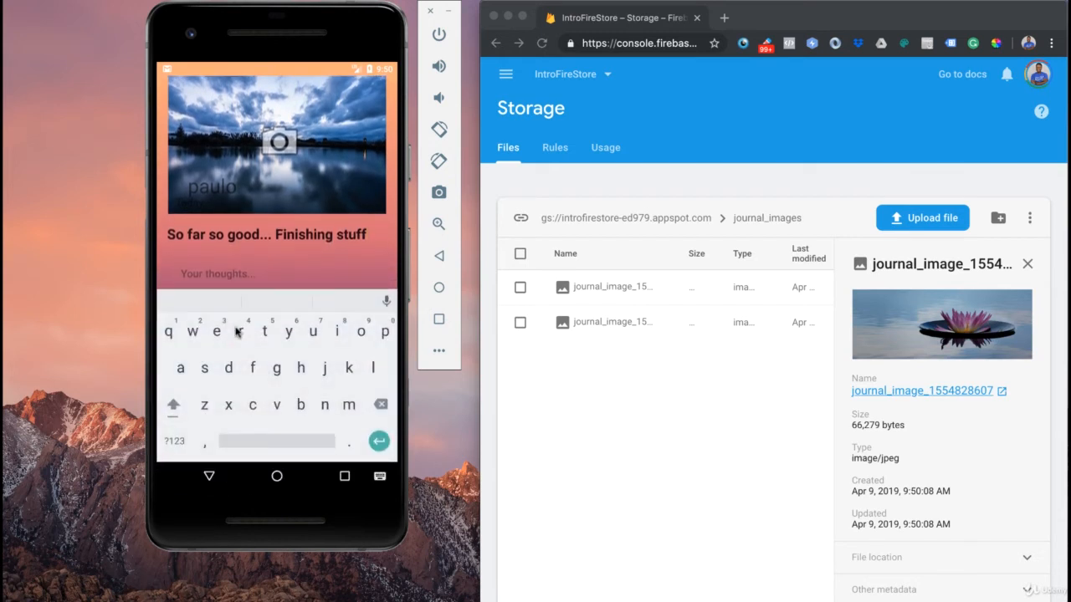
pyautogui.write('I just finished an a')
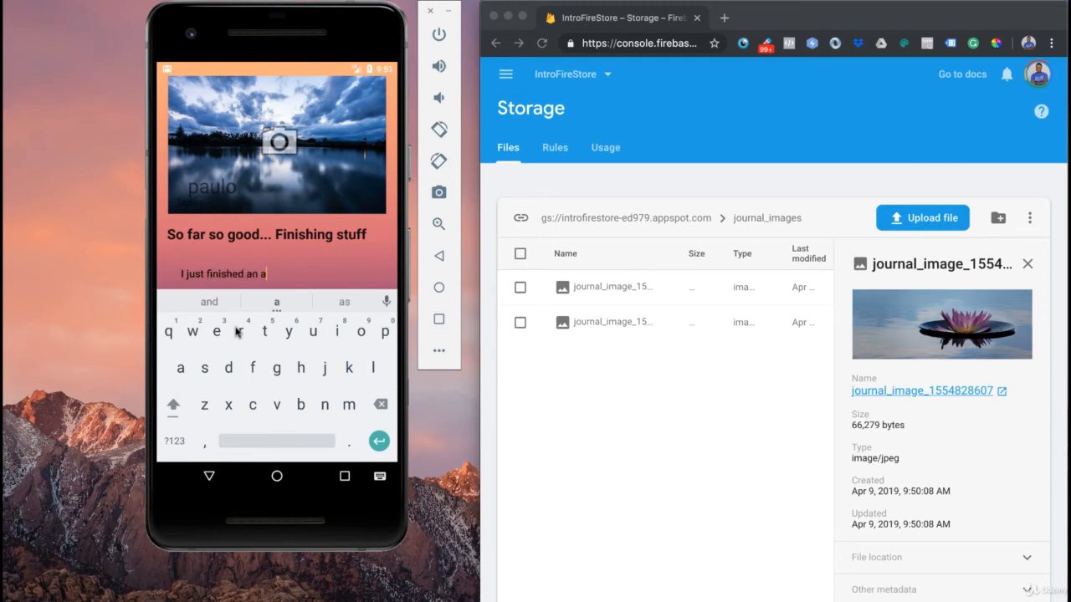
pyautogui.write('mazing firestore/')
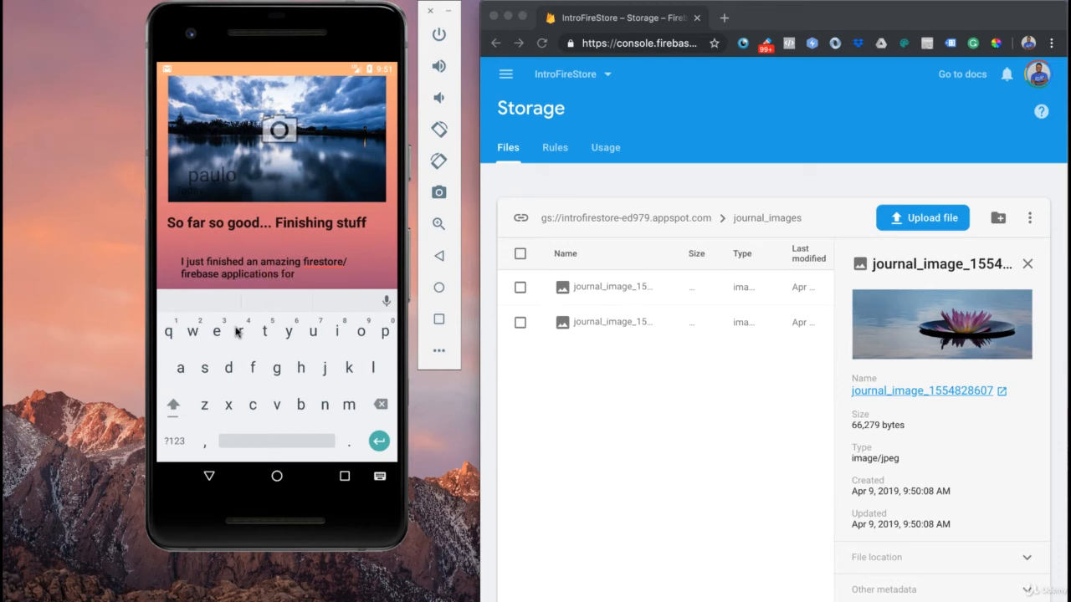
pyautogui.write('ma')
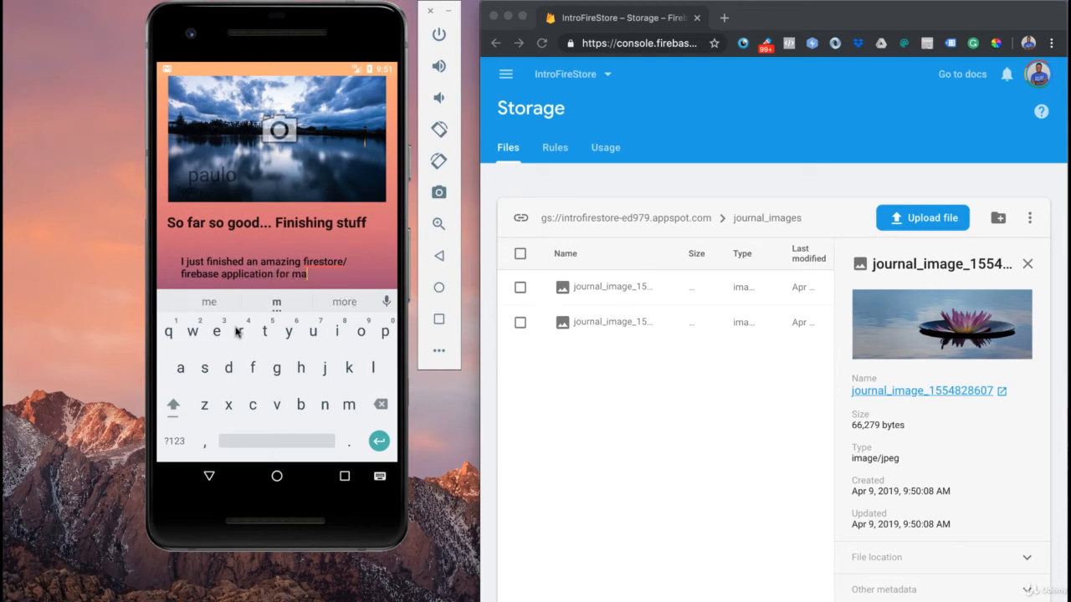
pyautogui.write('students')
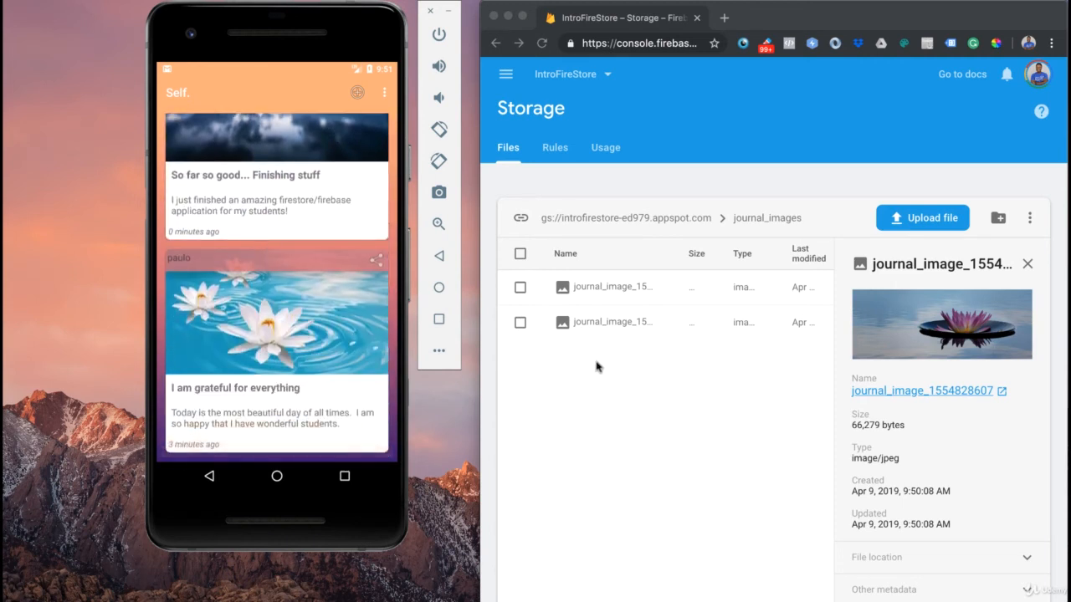
pyautogui.click(542, 43)
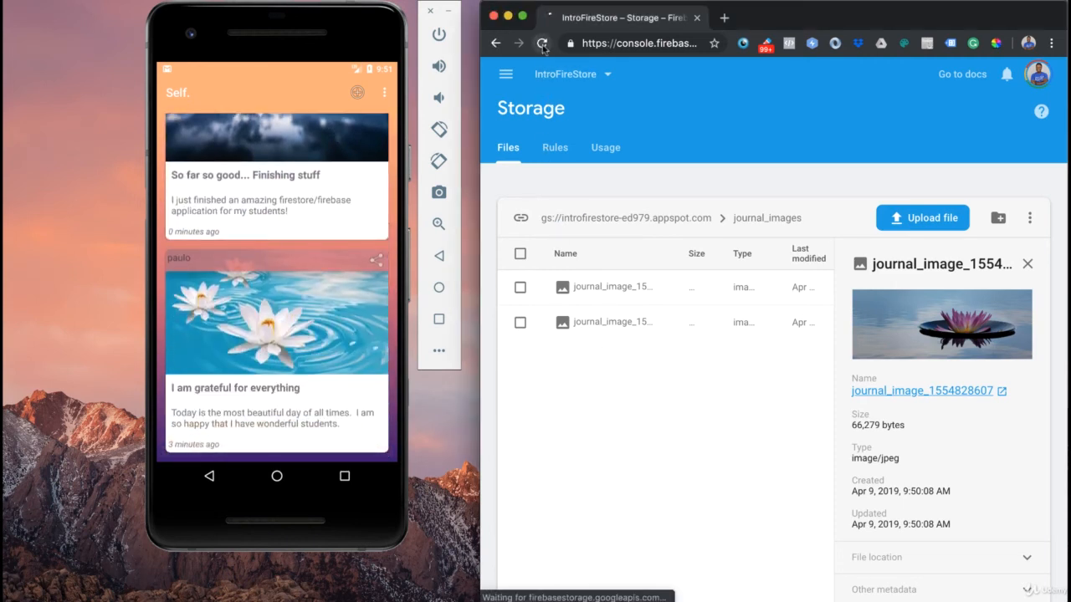
pyautogui.click(542, 44)
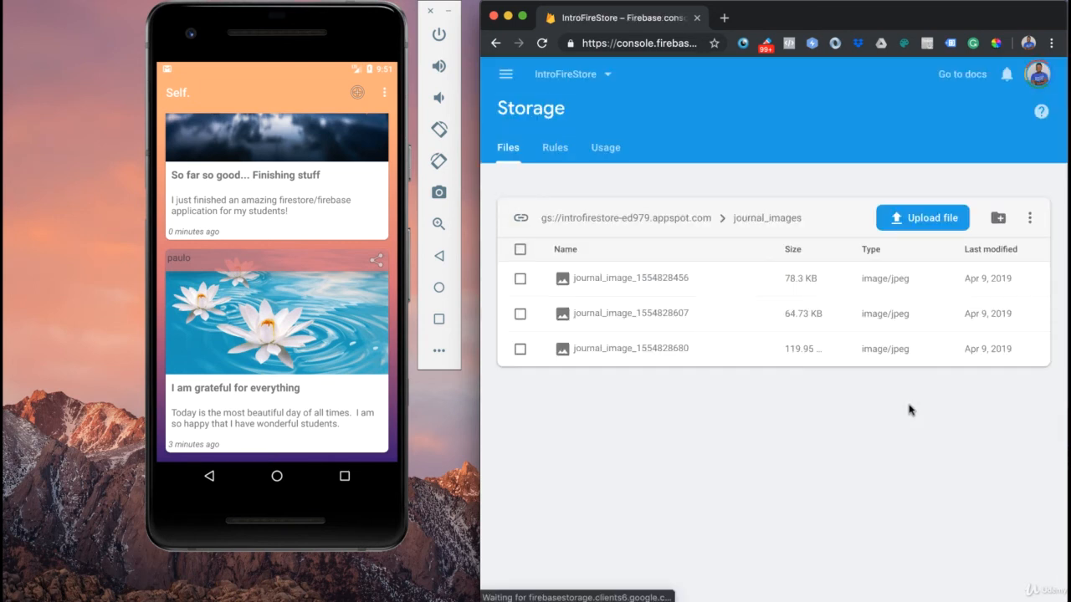
pyautogui.moveTo(840, 465)
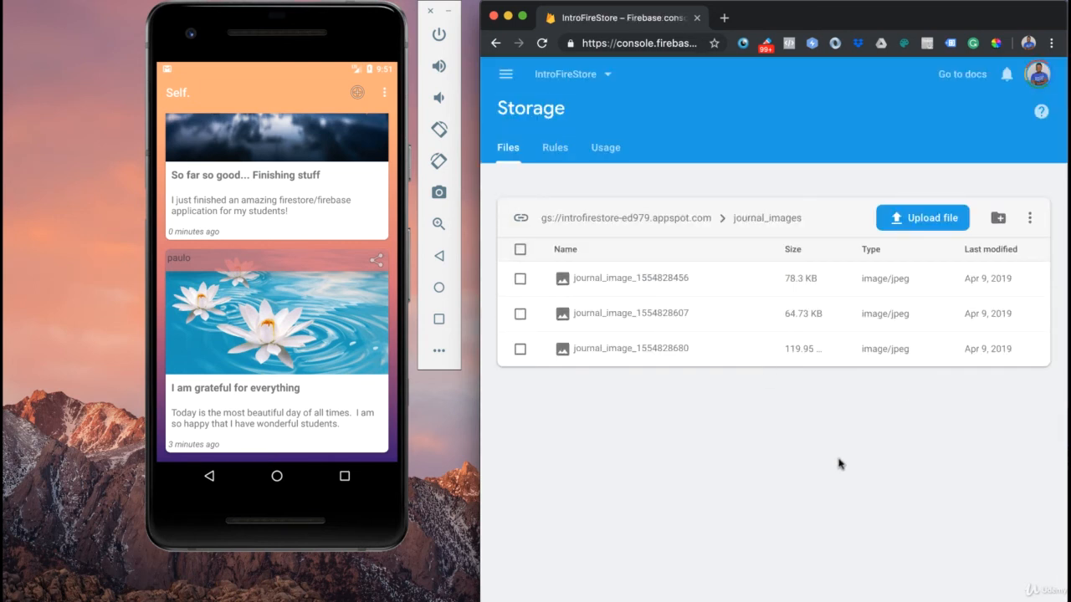
pyautogui.click(629, 348)
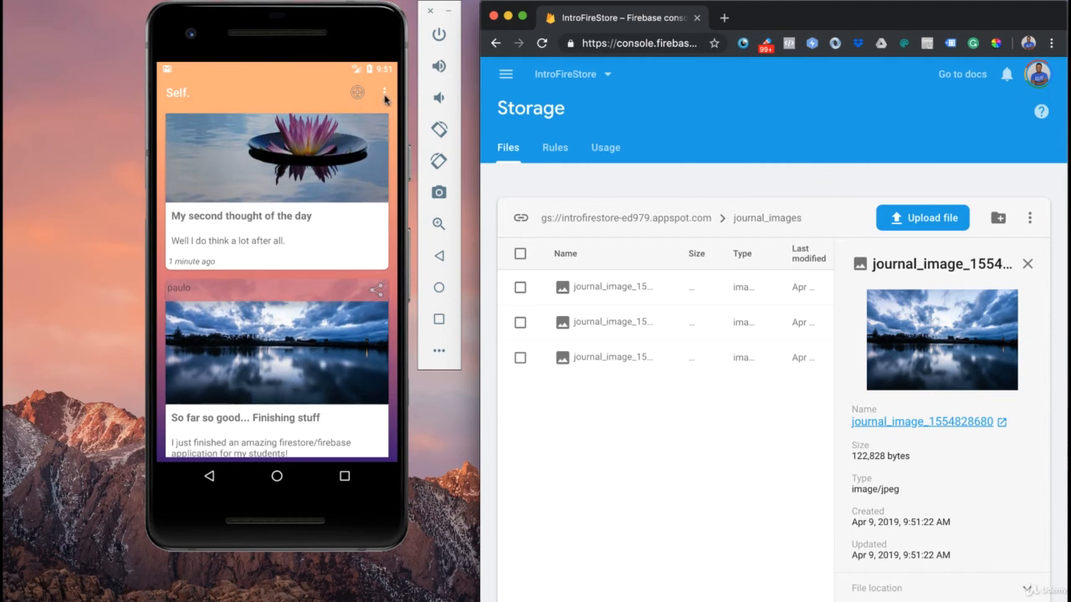
pyautogui.click(385, 92)
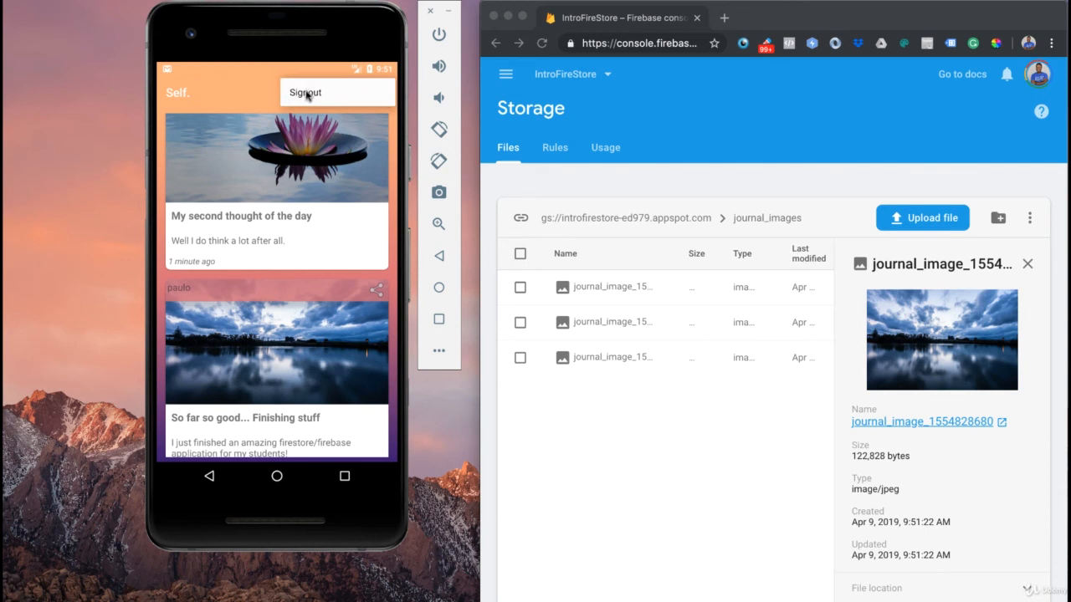
pyautogui.click(336, 92)
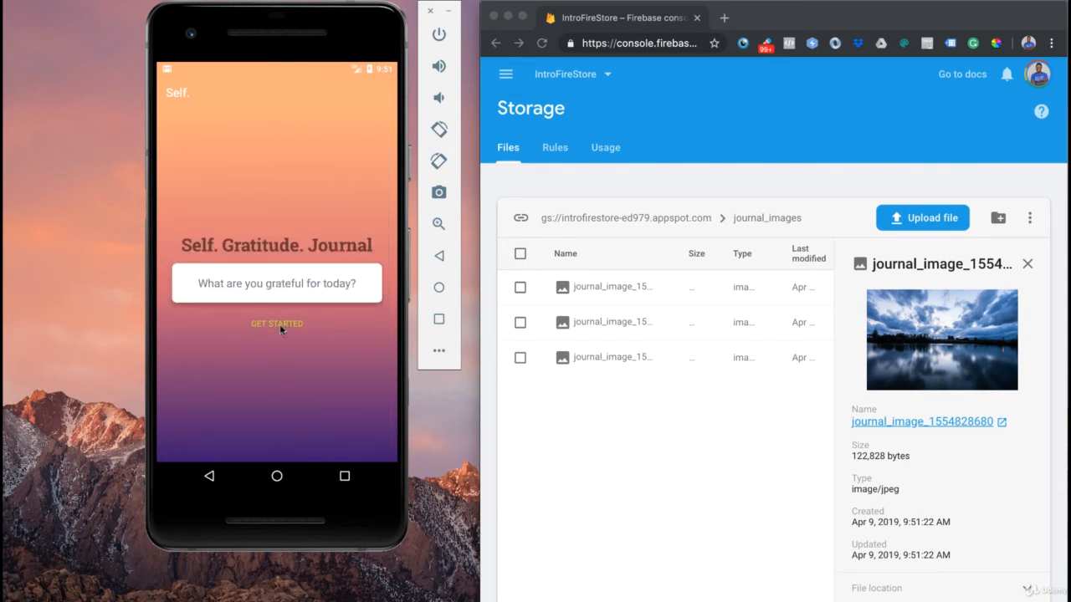
pyautogui.click(276, 324)
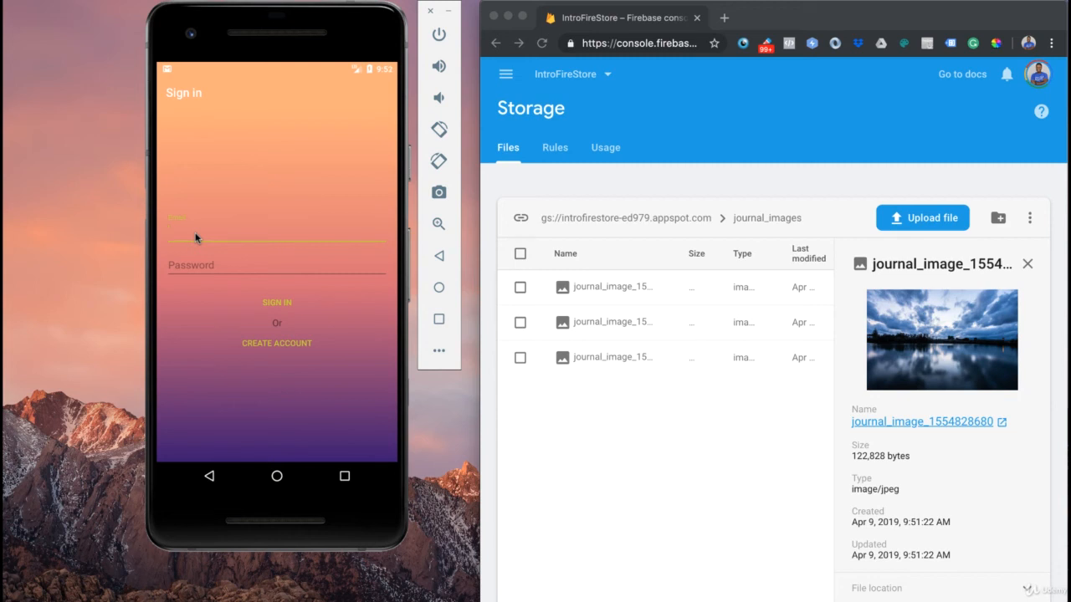
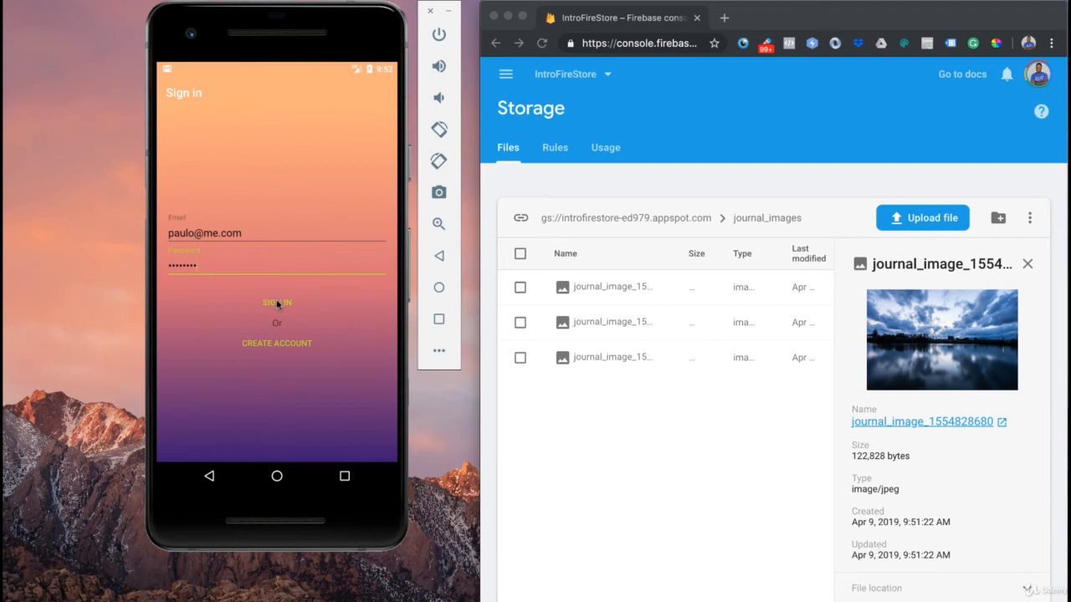
pyautogui.click(277, 303)
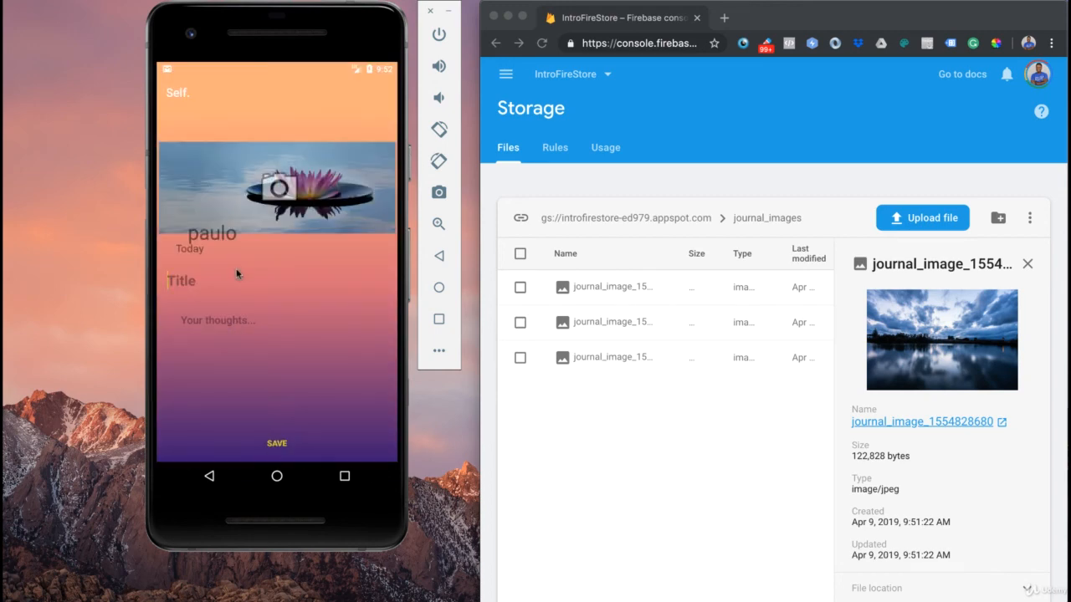
# Draft an entry titled 'Newest addition' and return to the journal feed.
pyautogui.write('Neewest')
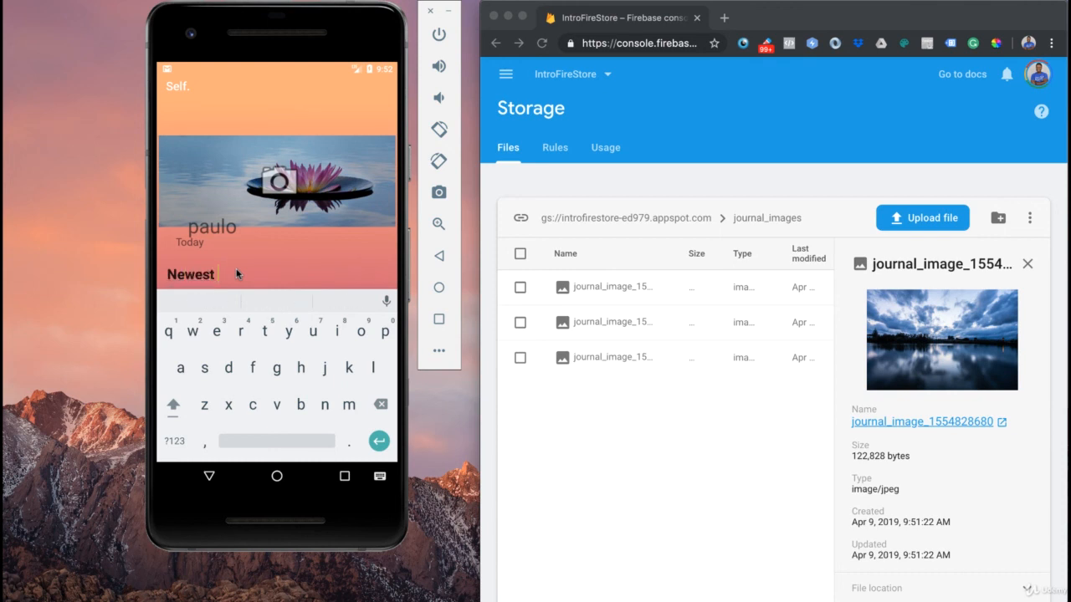
pyautogui.write('addition')
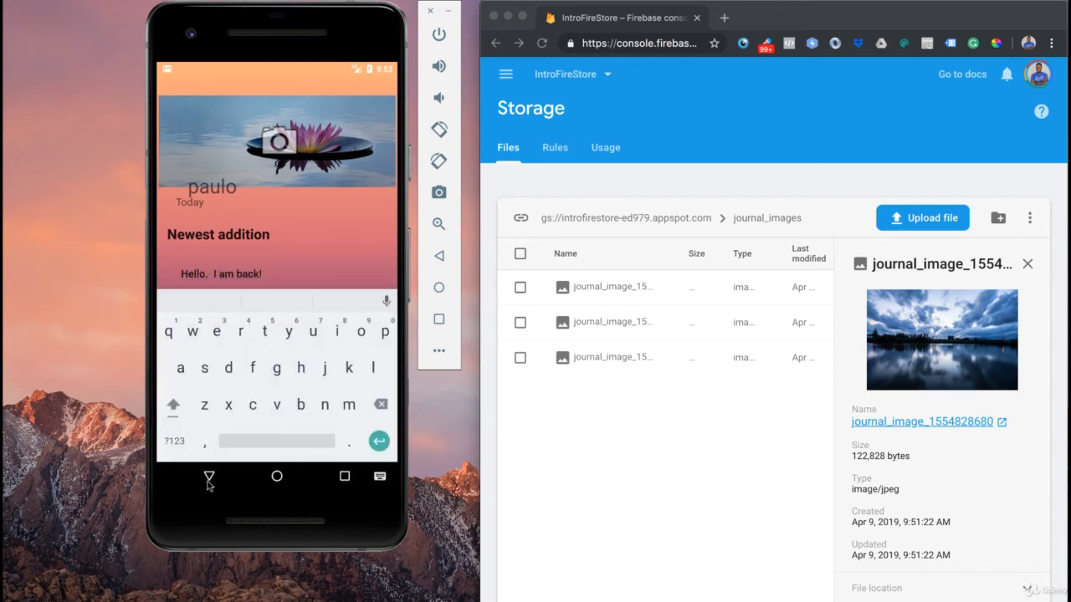
pyautogui.click(207, 475)
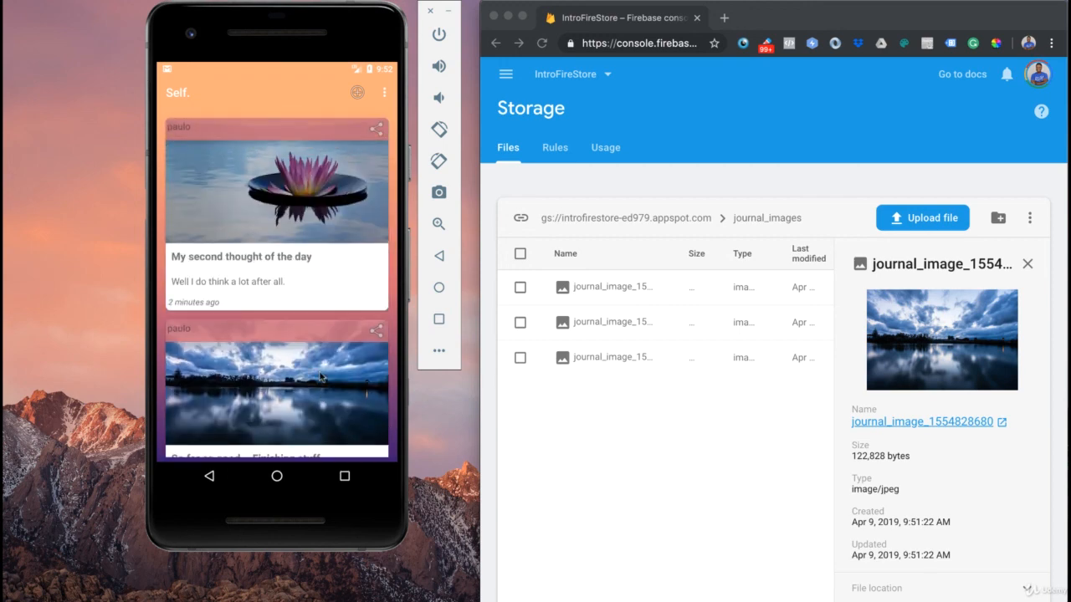
pyautogui.moveTo(315, 294)
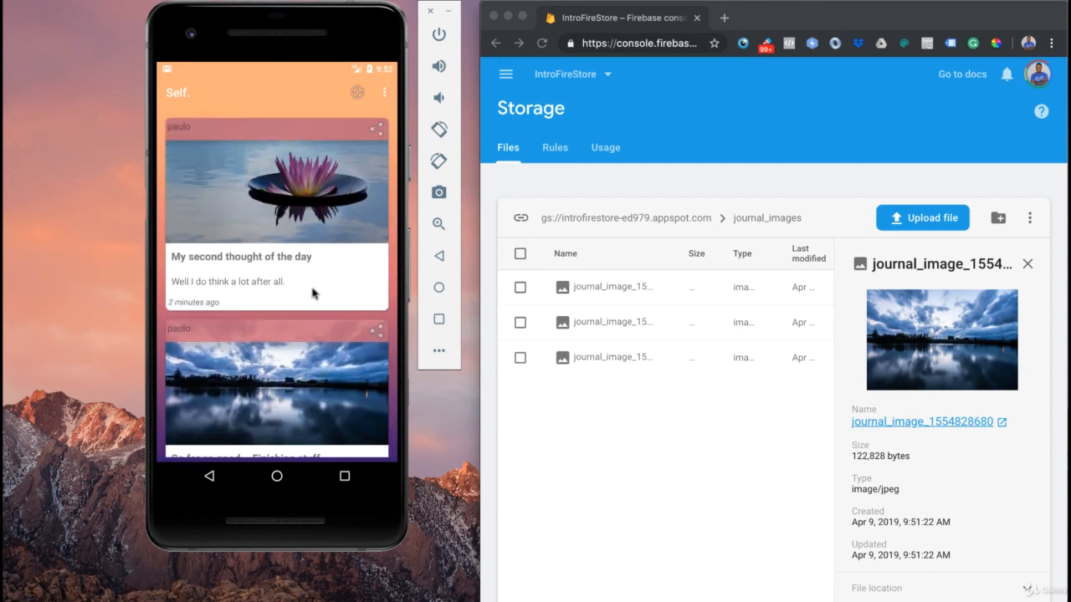